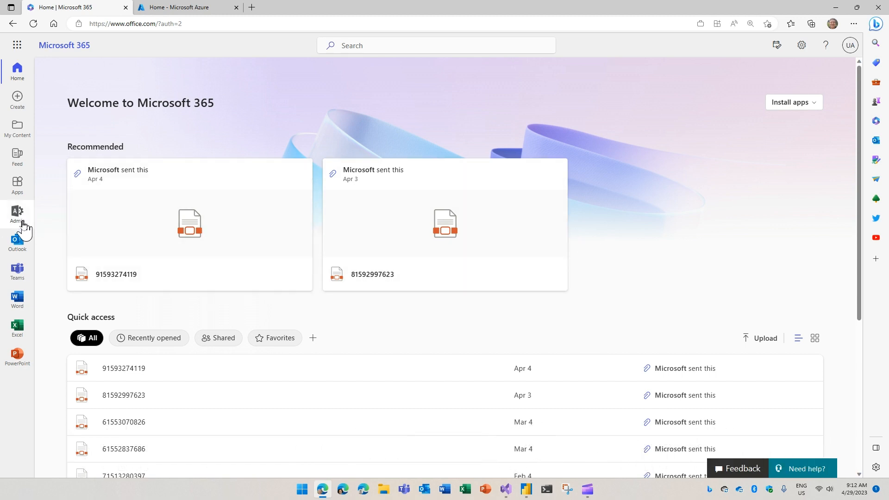
Step: Go to the admin center's Org settings and scroll through the Services list
left_click(17, 216)
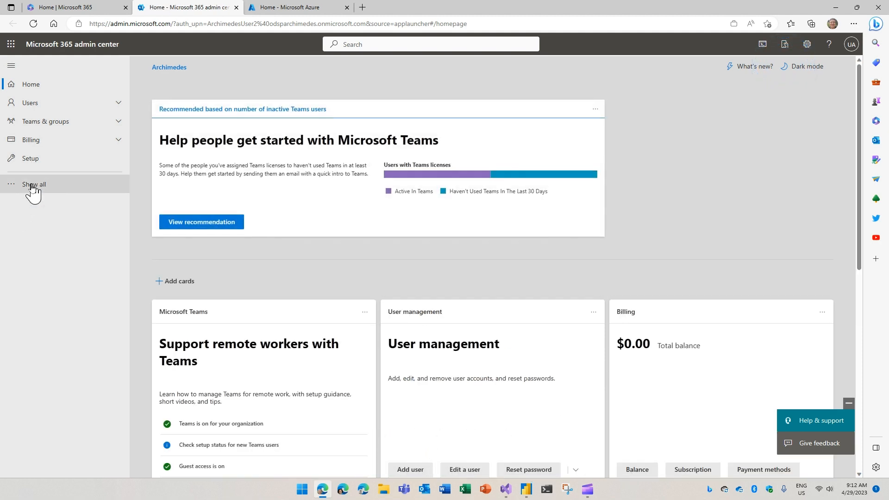
left_click(34, 184)
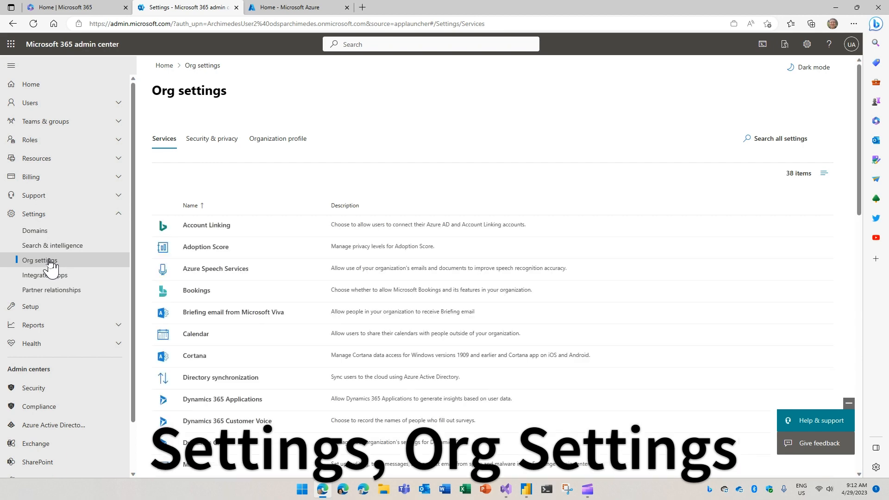
scroll("down", 3)
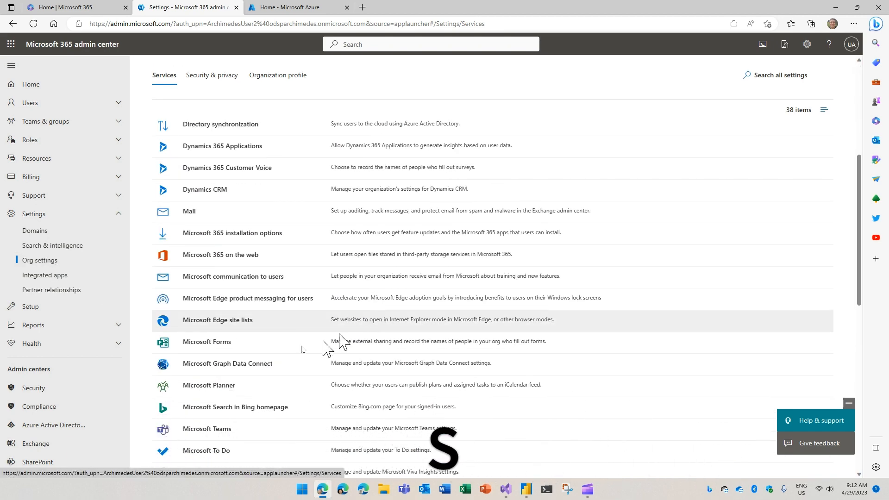
Step: Open the Microsoft Graph Data Connect entry to review its dataset access and approver group
left_click(227, 363)
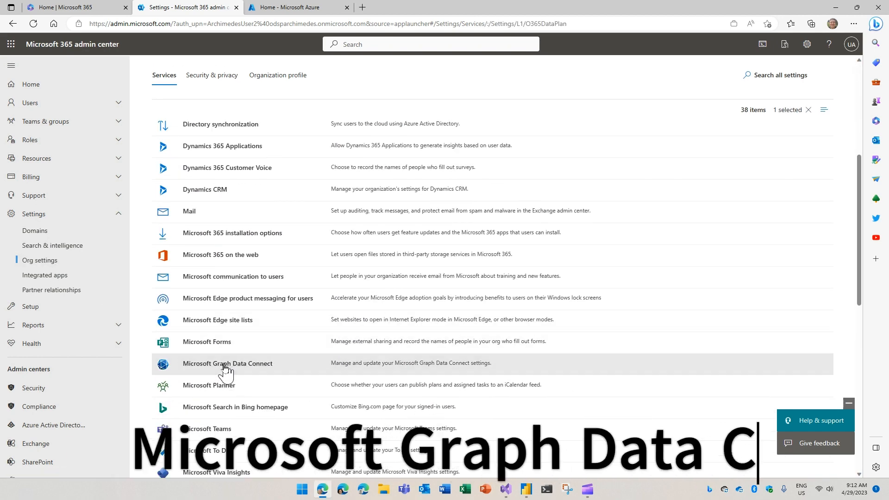
left_click(228, 363)
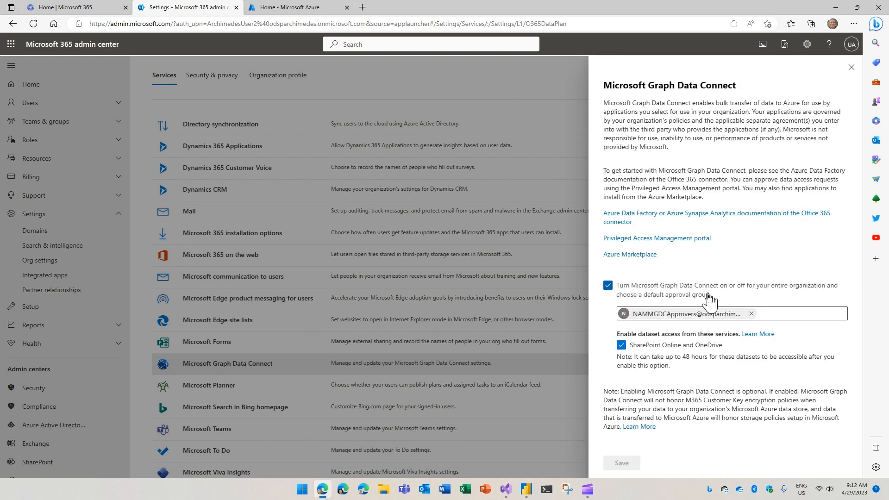
mouse_move(669, 318)
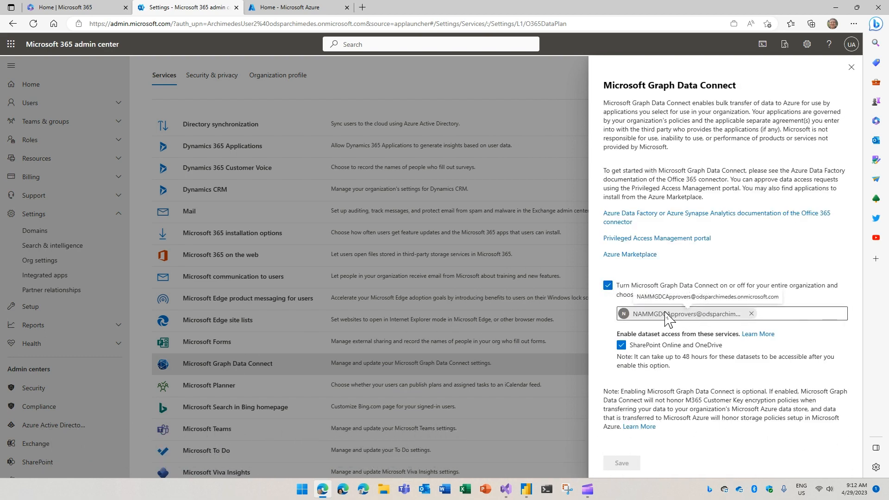
mouse_move(675, 338)
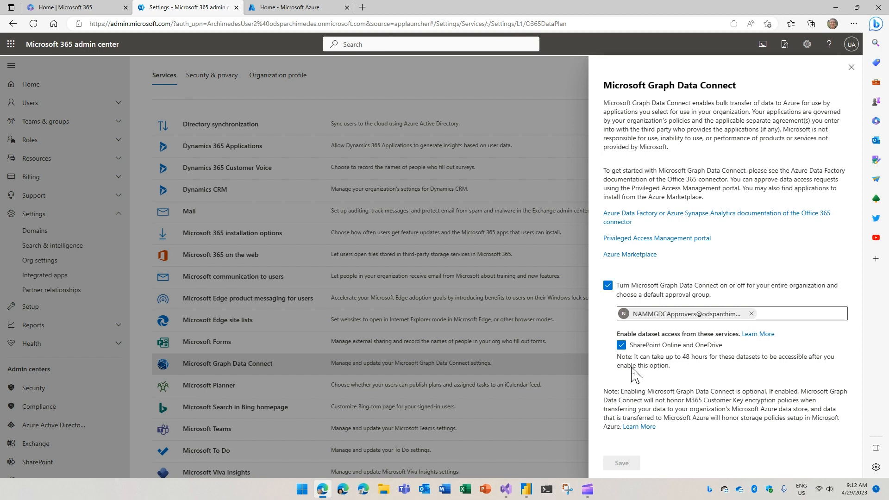
mouse_move(669, 240)
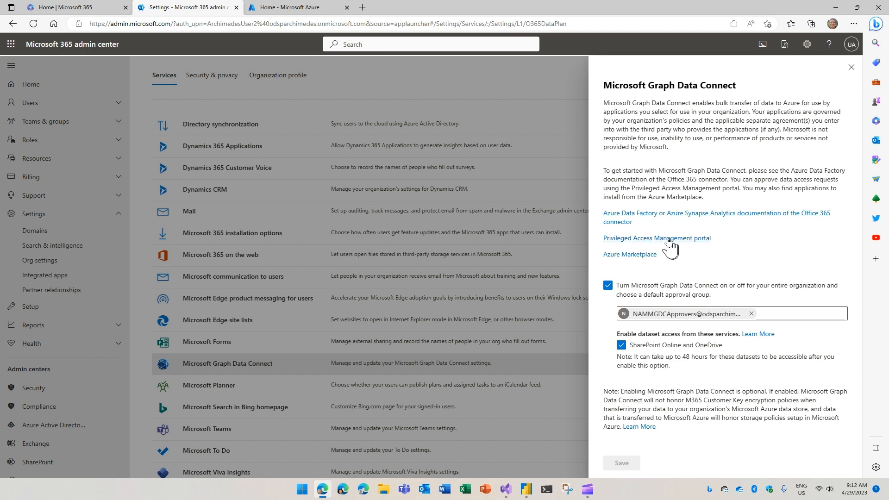
Step: Review the most recent Data Access Request in Privileged Access Management, then close it
left_click(657, 237)
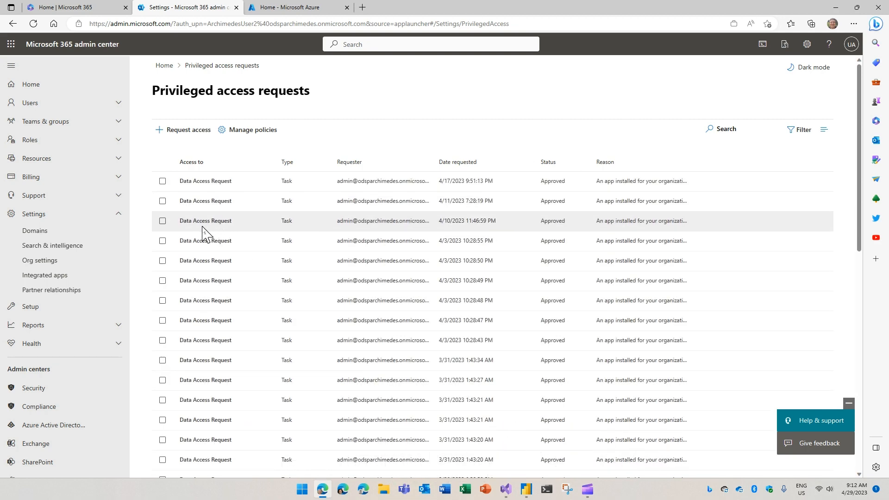
left_click(206, 181)
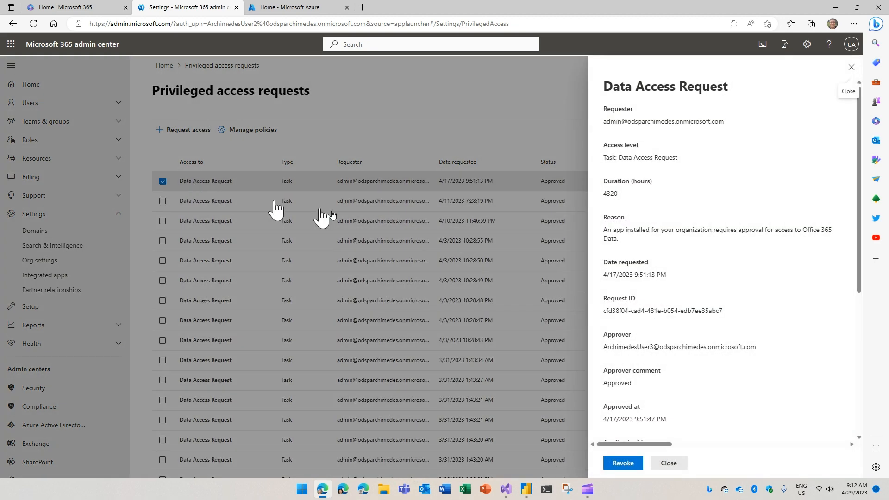
mouse_move(684, 426)
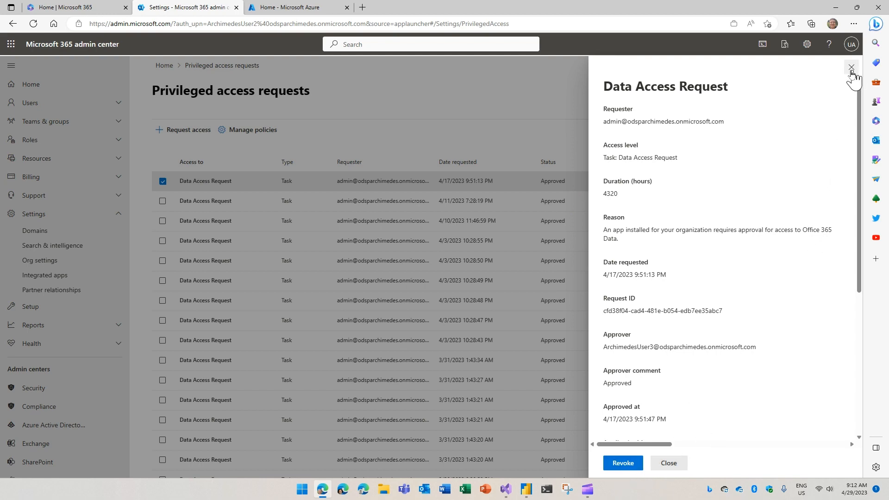
left_click(851, 67)
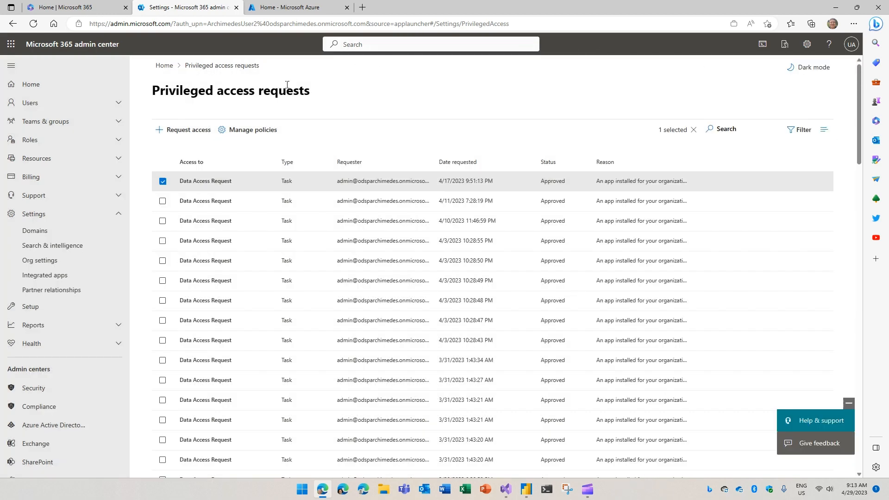
Step: In the Azure portal, open the MGDC_App registration from App registrations
left_click(295, 7)
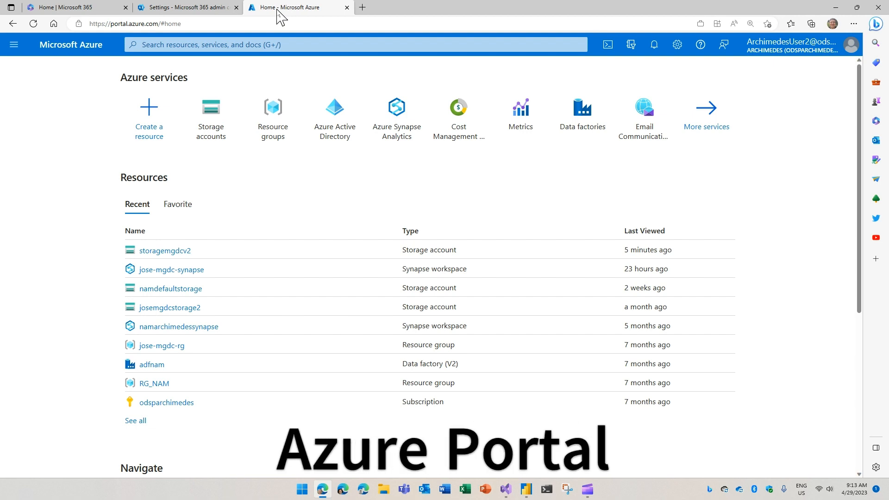
mouse_move(363, 204)
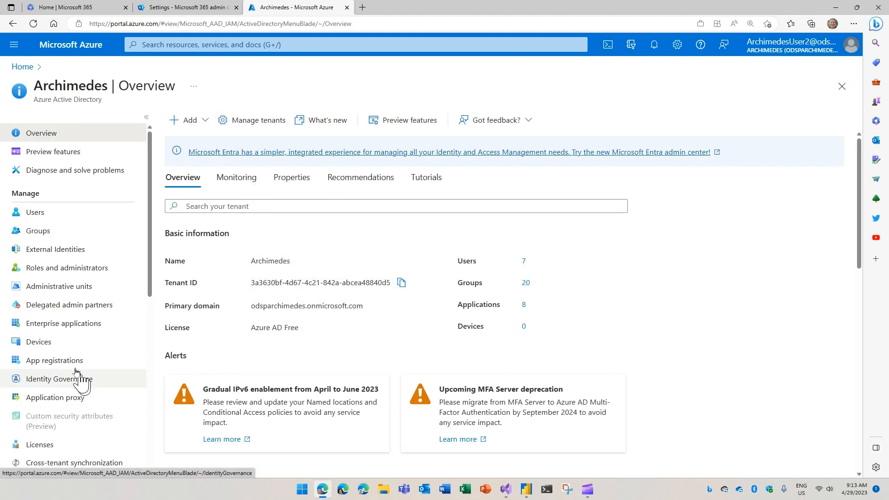
mouse_move(55, 361)
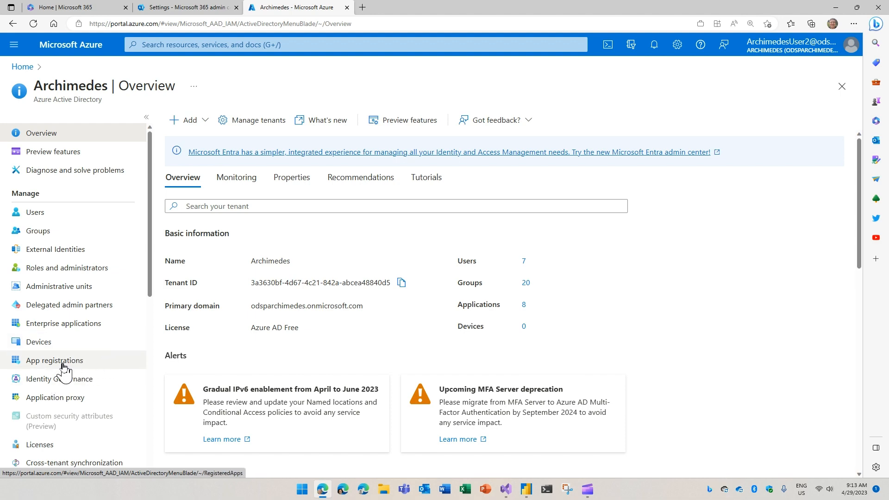
left_click(53, 361)
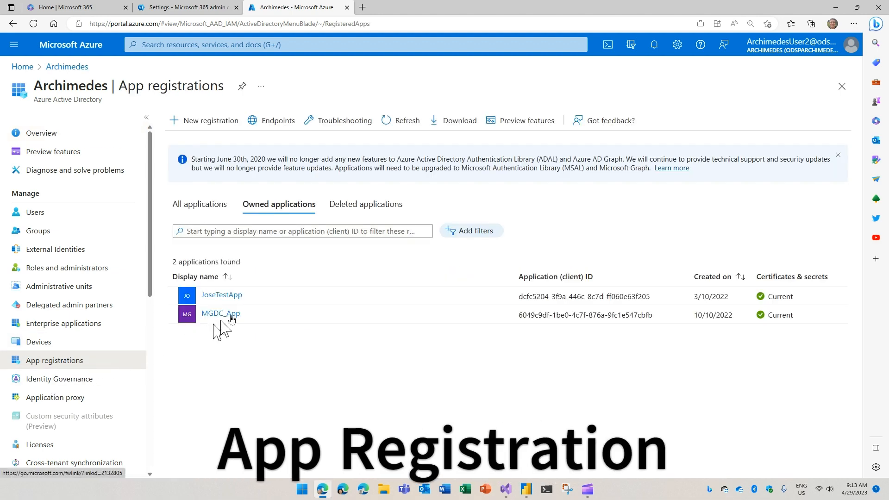
left_click(221, 313)
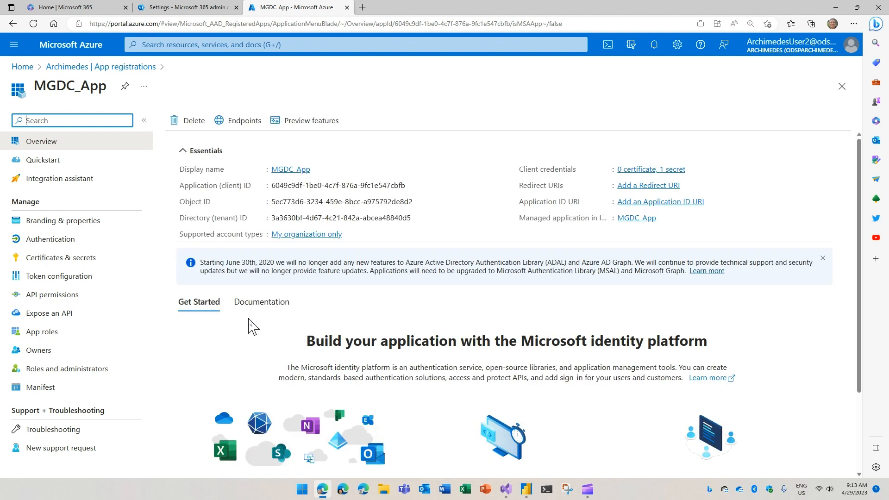
mouse_move(652, 169)
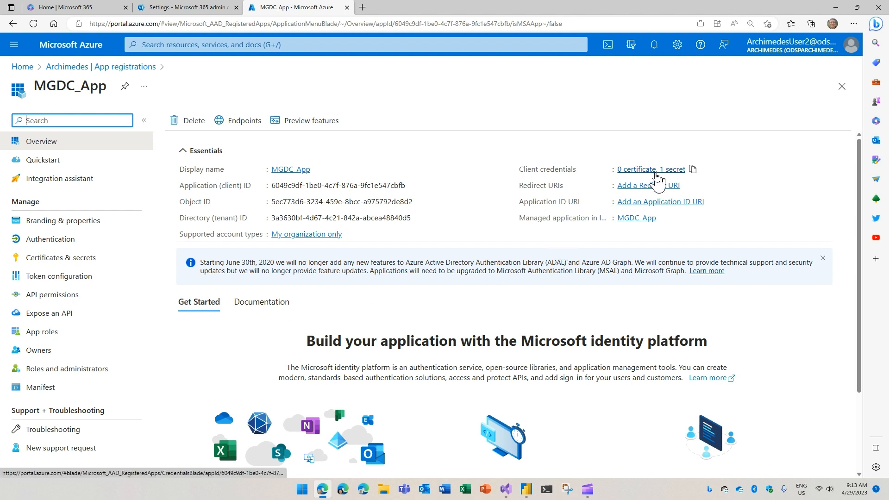
mouse_move(651, 169)
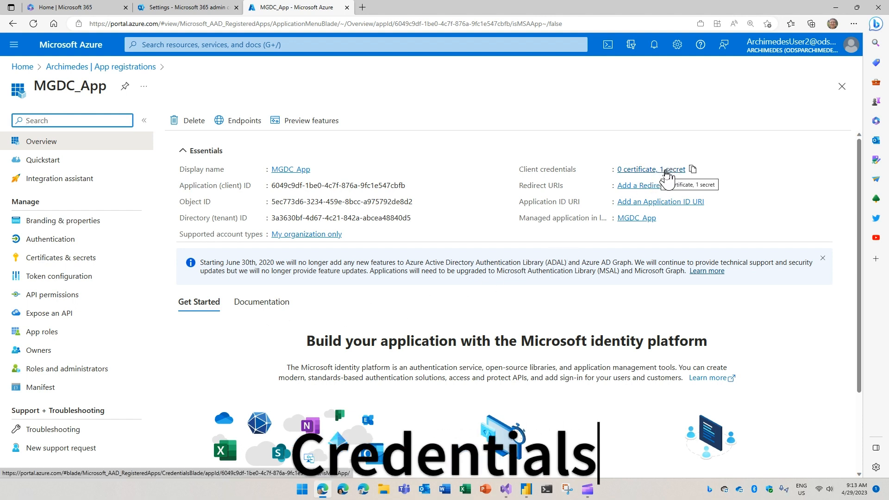
mouse_move(635, 177)
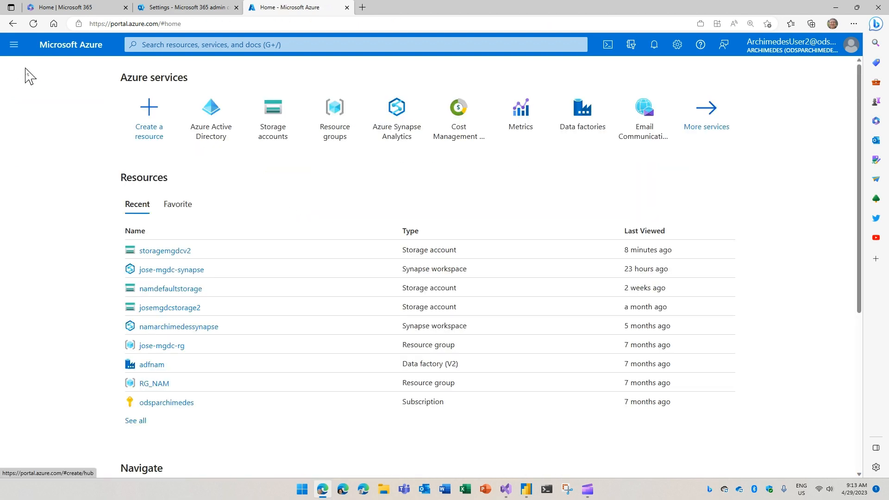
mouse_move(272, 114)
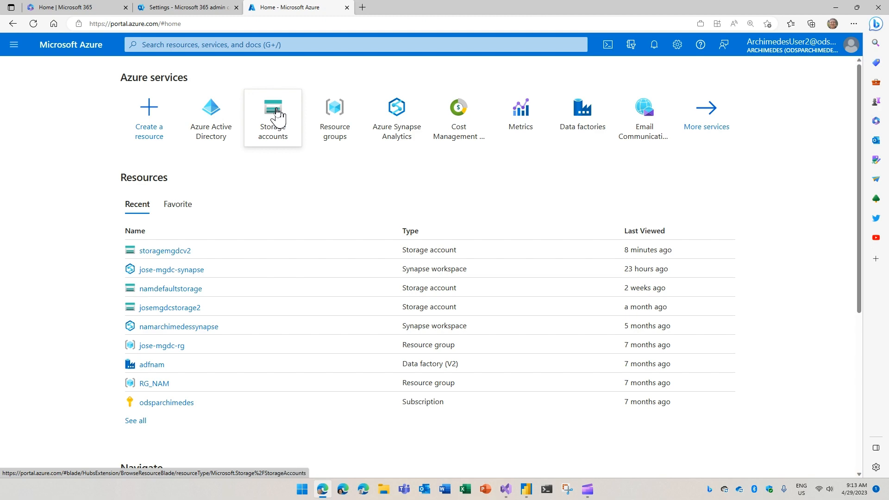
Step: Open Access control (IAM) for the storagemgdcv2 storage account
left_click(273, 114)
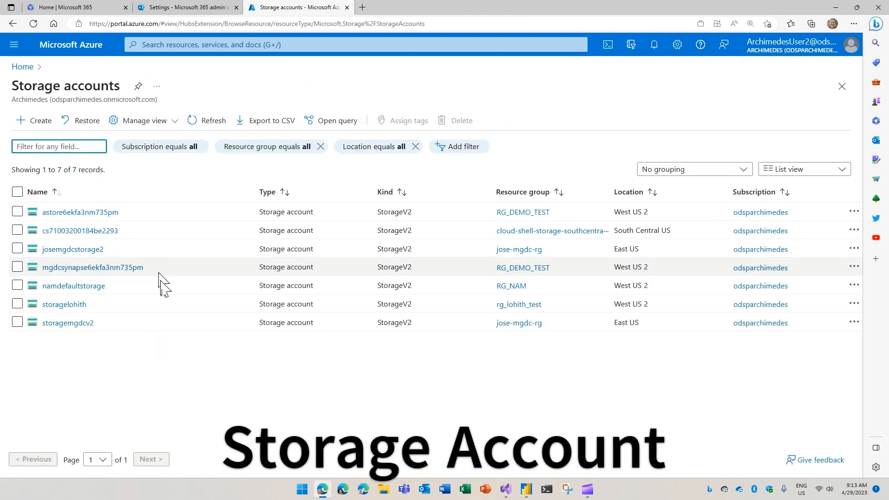
left_click(68, 322)
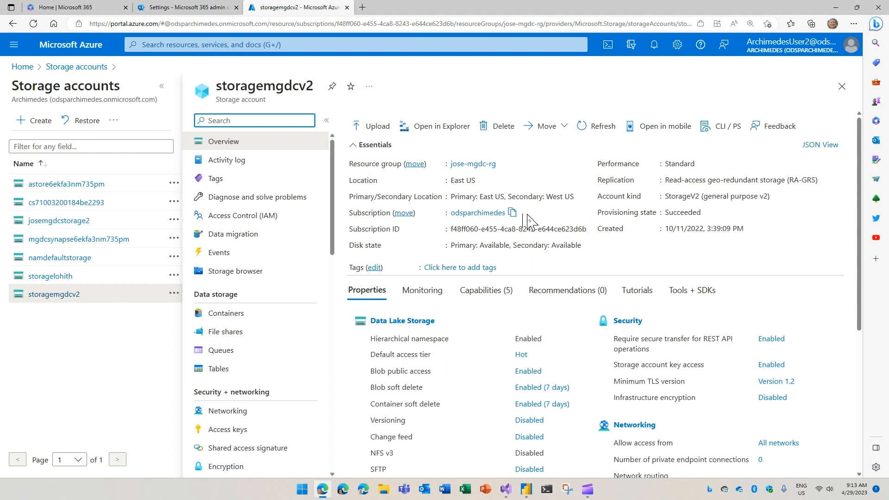
mouse_move(568, 322)
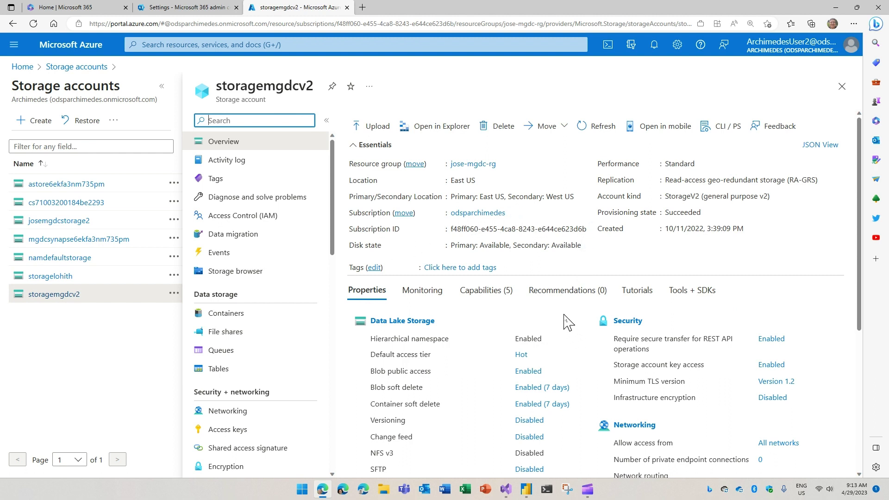
mouse_move(237, 219)
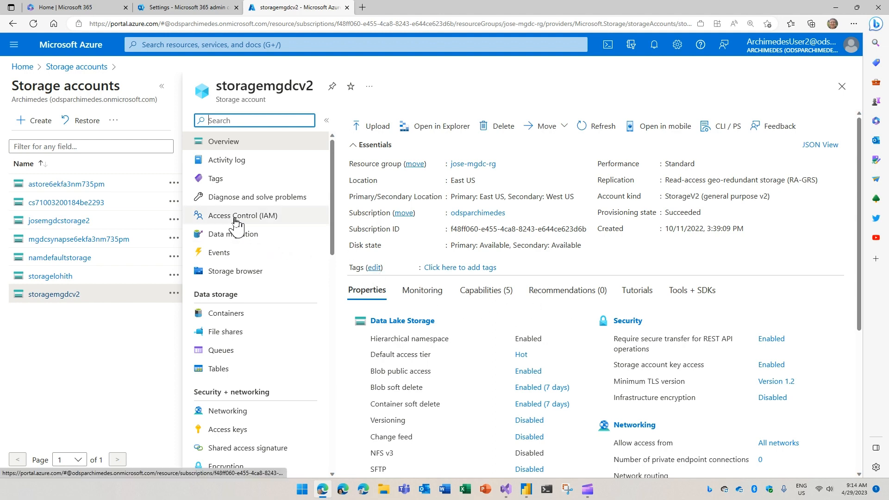
left_click(243, 216)
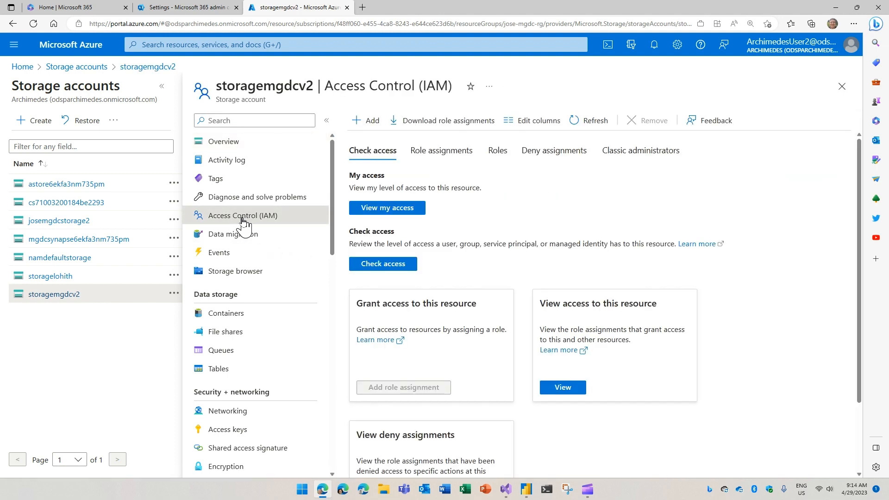
mouse_move(233, 233)
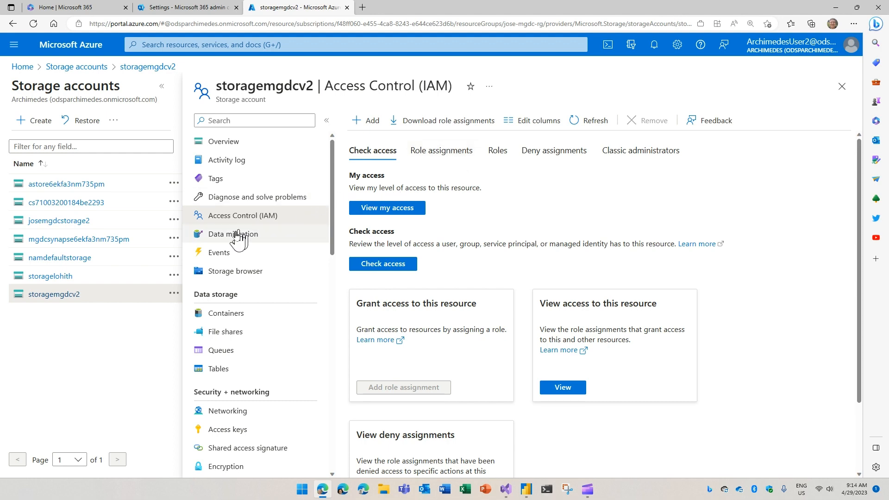
Step: Show role assignments with the Contributor, User Access Administrator and Owner groups collapsed
left_click(442, 150)
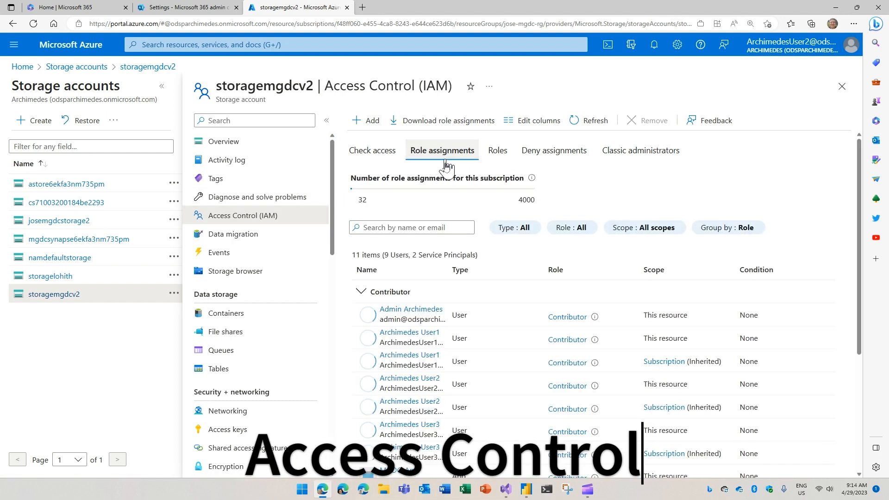
left_click(359, 291)
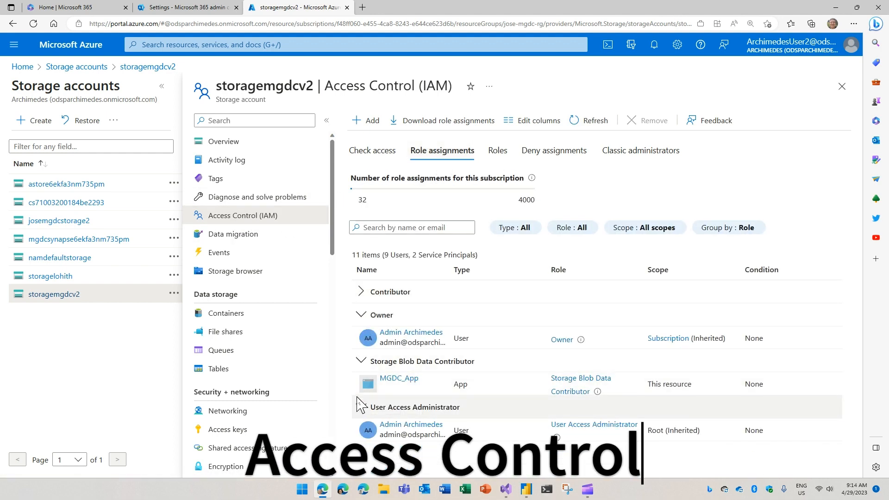
left_click(361, 406)
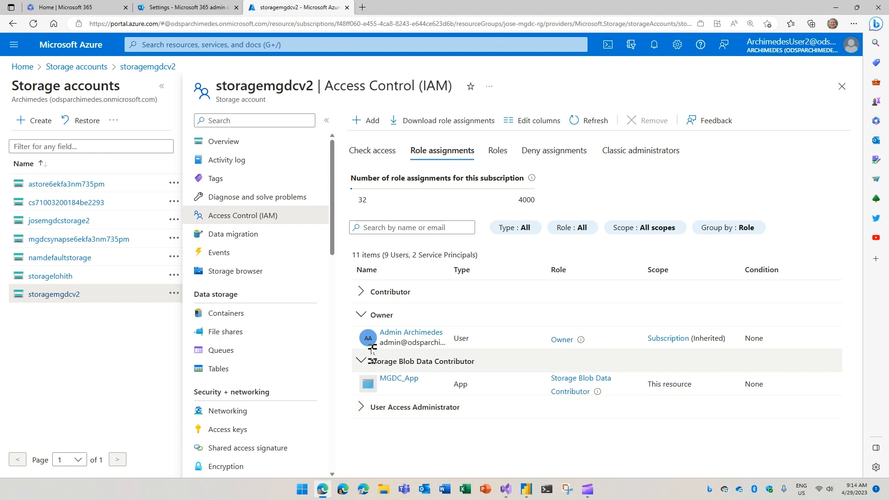
left_click(360, 315)
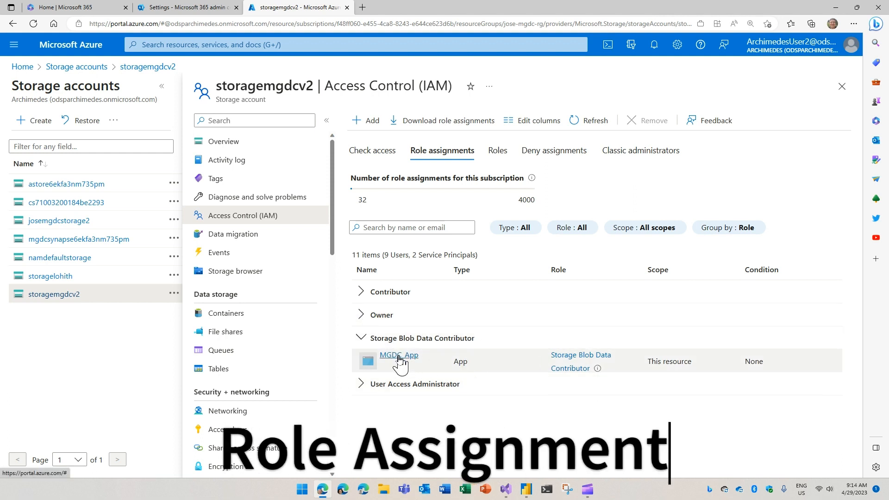
mouse_move(398, 361)
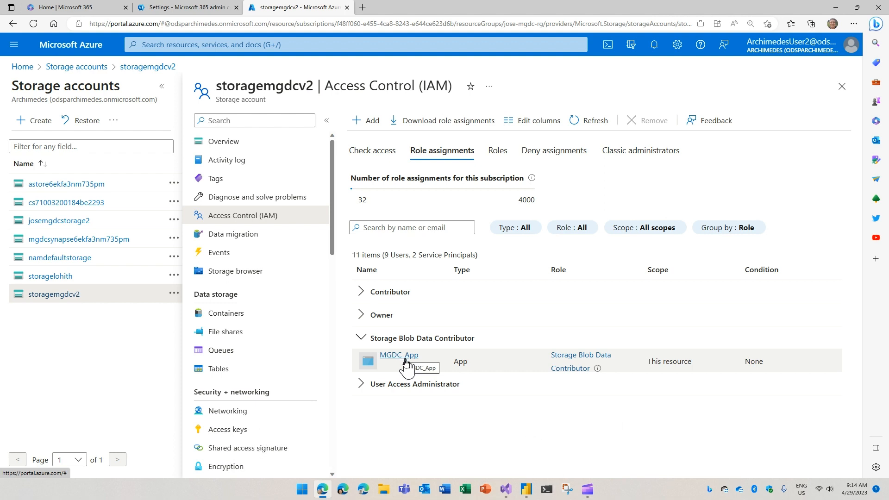
Step: Browse storagemgdcv2's containers into the mgdcfiles container's sites folder
left_click(225, 314)
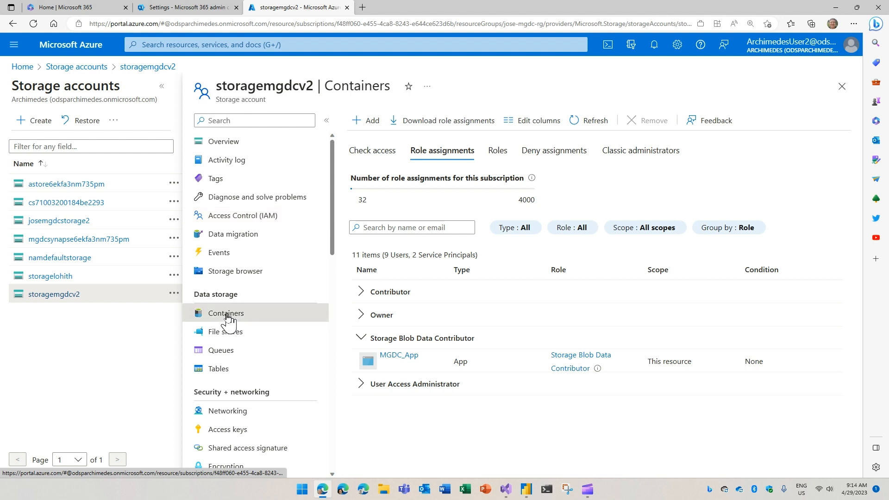
left_click(225, 313)
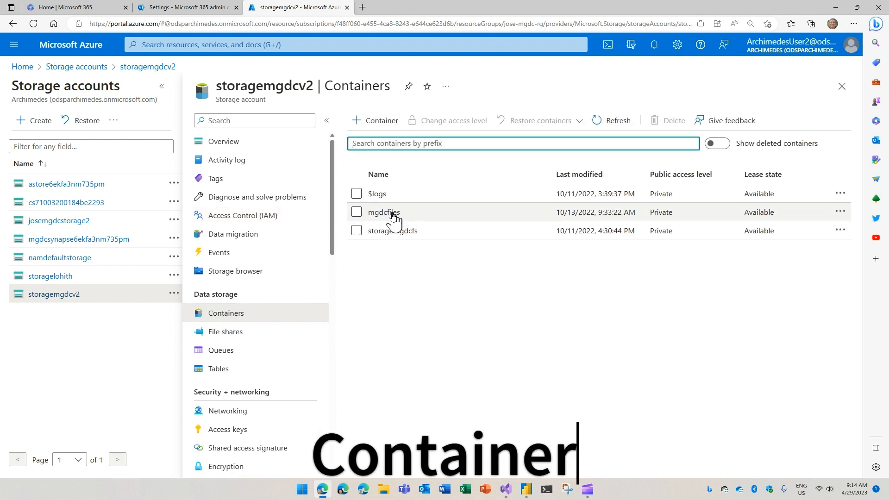
left_click(384, 213)
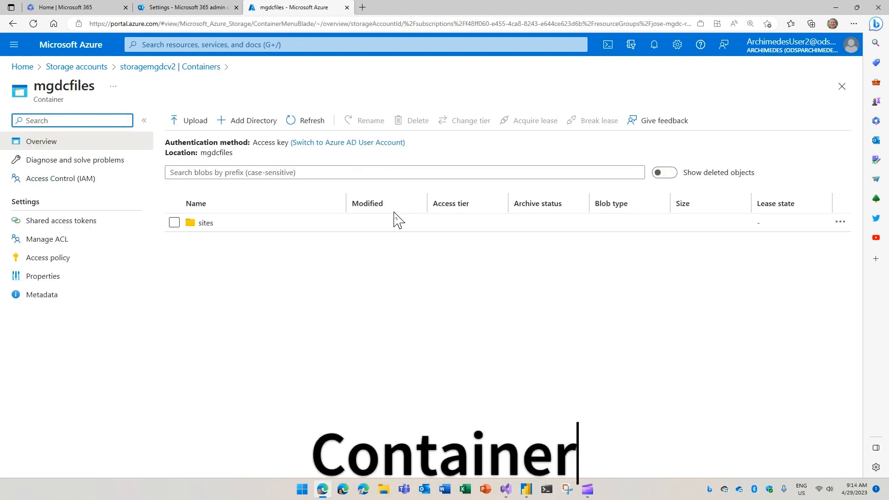
mouse_move(208, 227)
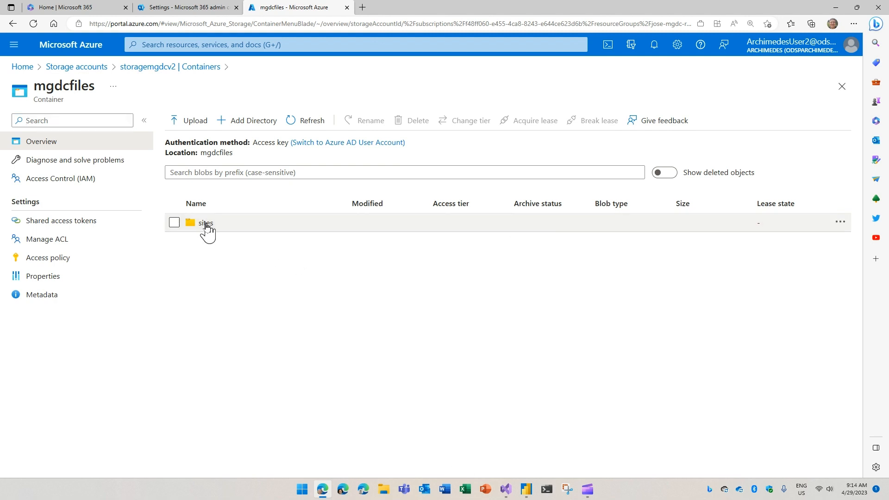
left_click(206, 222)
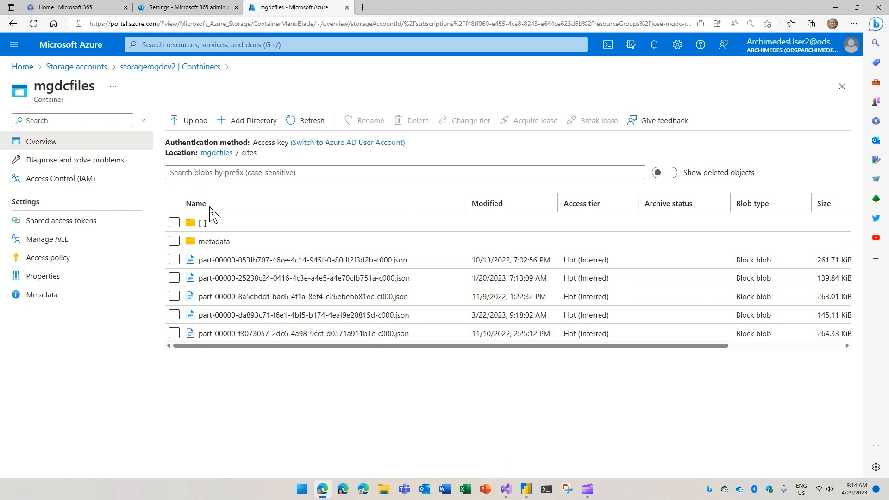
mouse_move(244, 170)
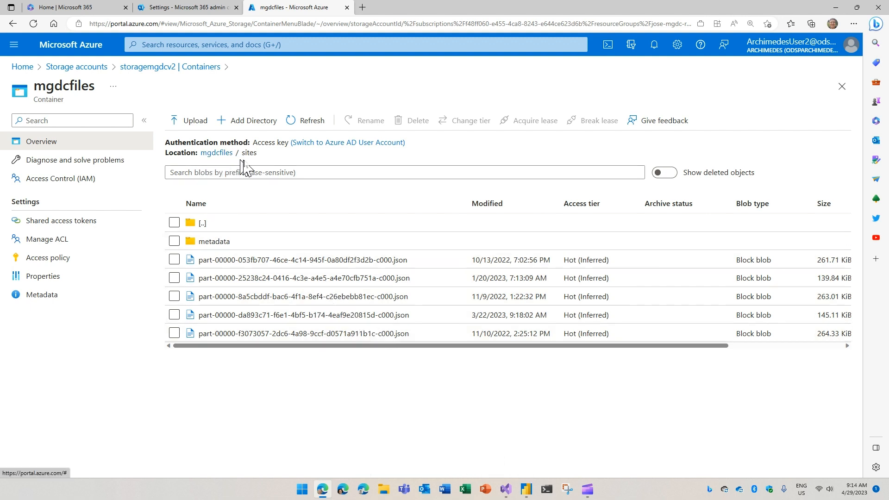
mouse_move(22, 66)
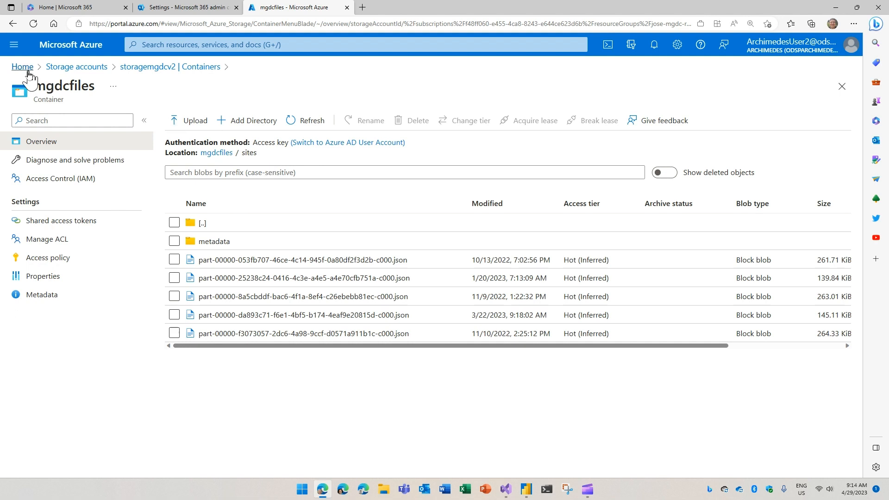
Step: From Azure home, select the jose-mgdc-synapse Synapse workspace and launch its Studio
left_click(22, 66)
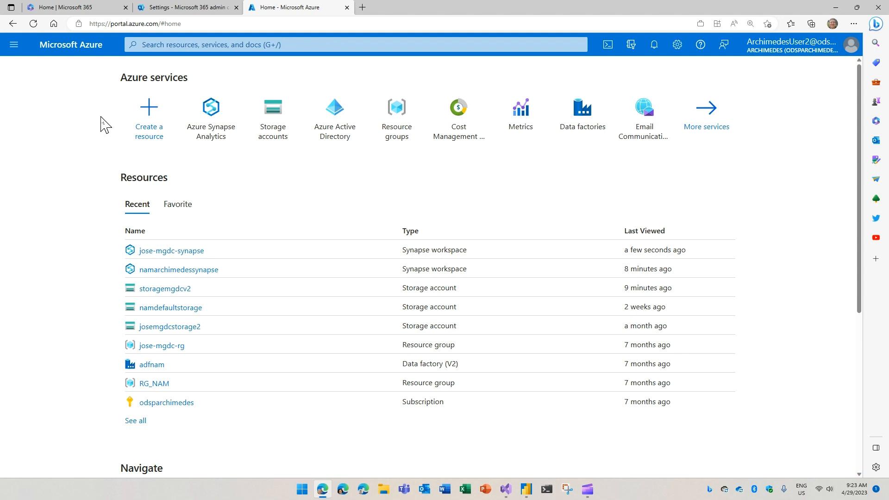
left_click(210, 108)
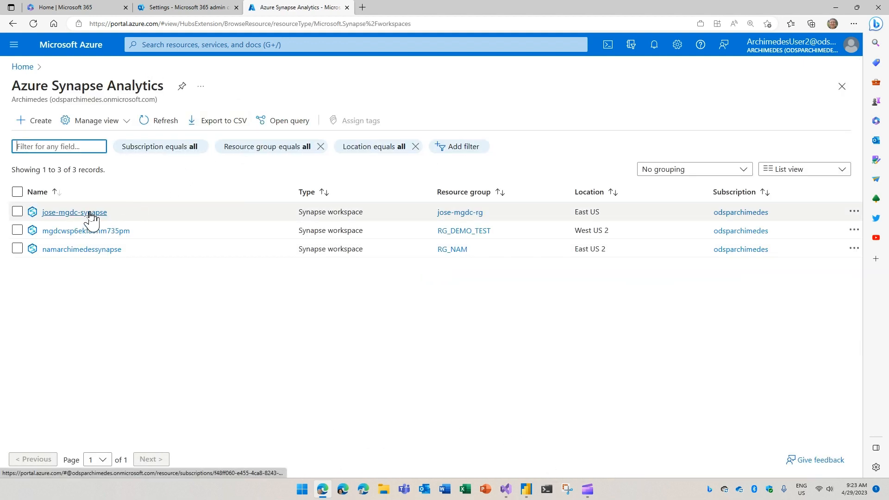
left_click(74, 212)
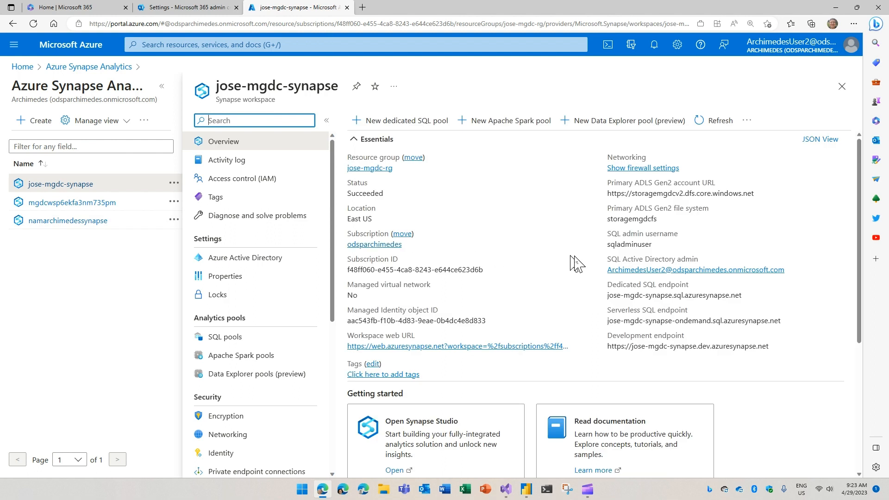
mouse_move(541, 328)
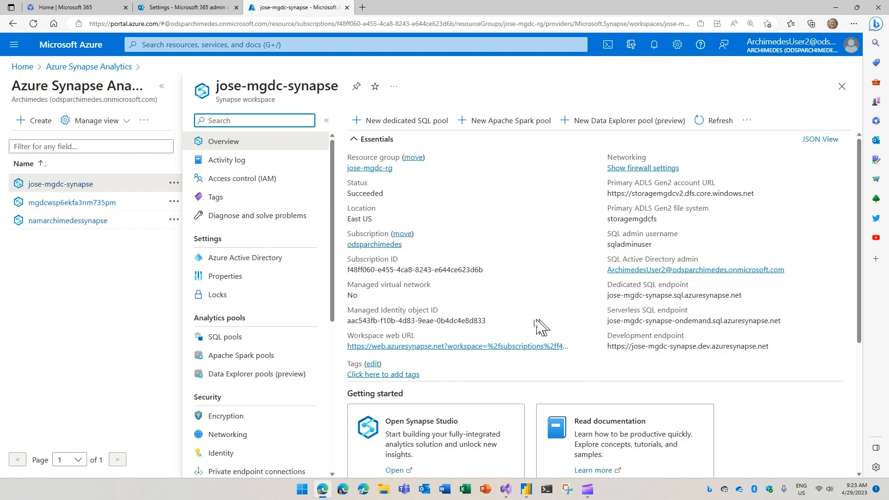
mouse_move(405, 464)
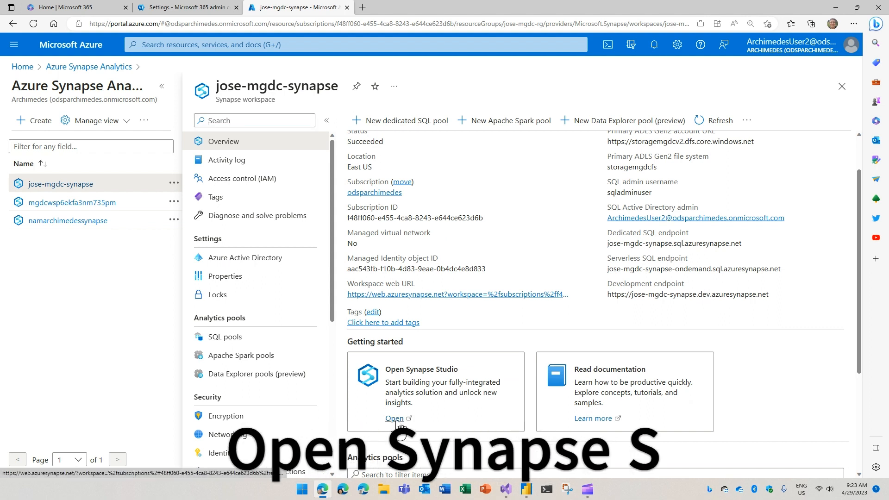
left_click(394, 417)
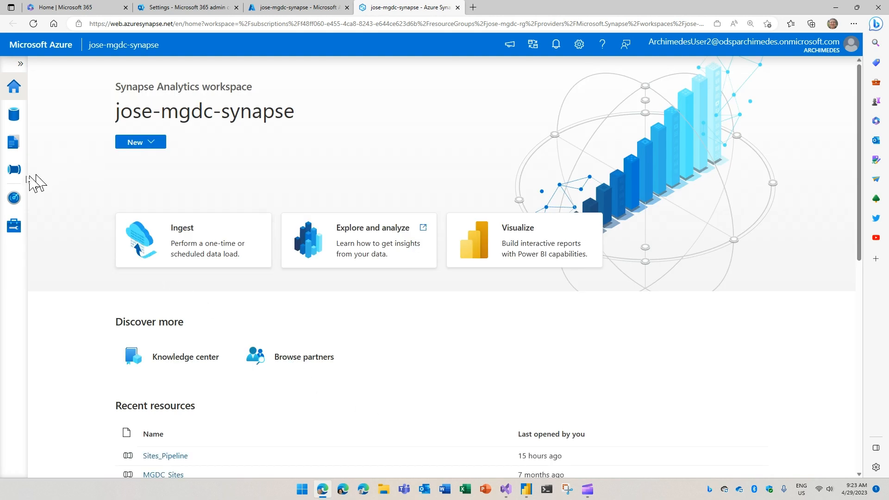
Step: Open Sites_Pipeline from the Integrate hub's Pipelines list
left_click(14, 170)
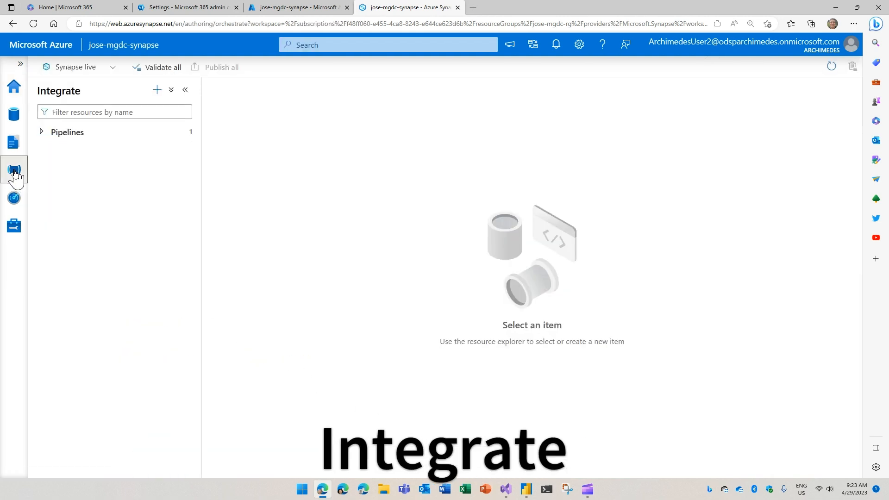
left_click(67, 132)
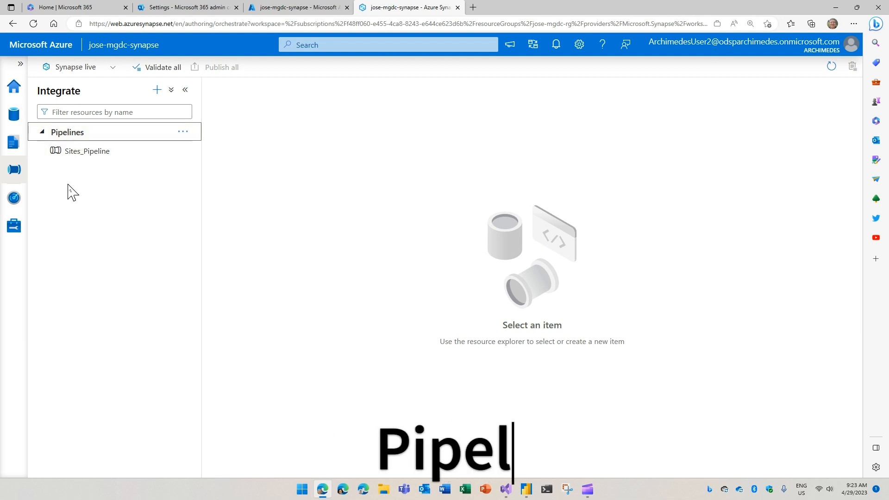
left_click(88, 151)
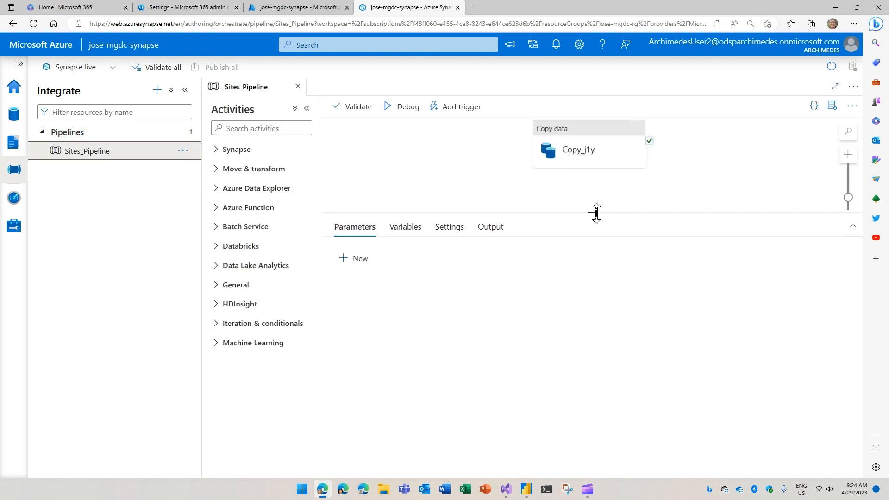
Step: Select the Copy data activity and view its Source, Sink and User properties
left_click(578, 149)
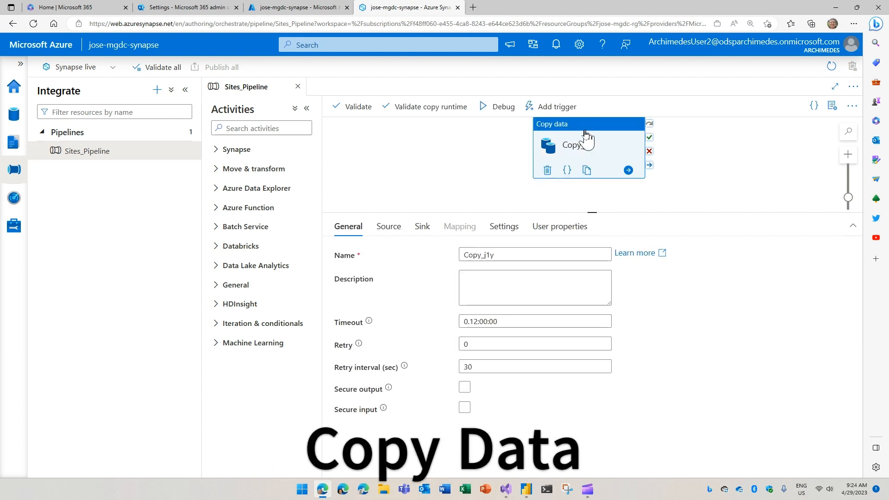
left_click(388, 226)
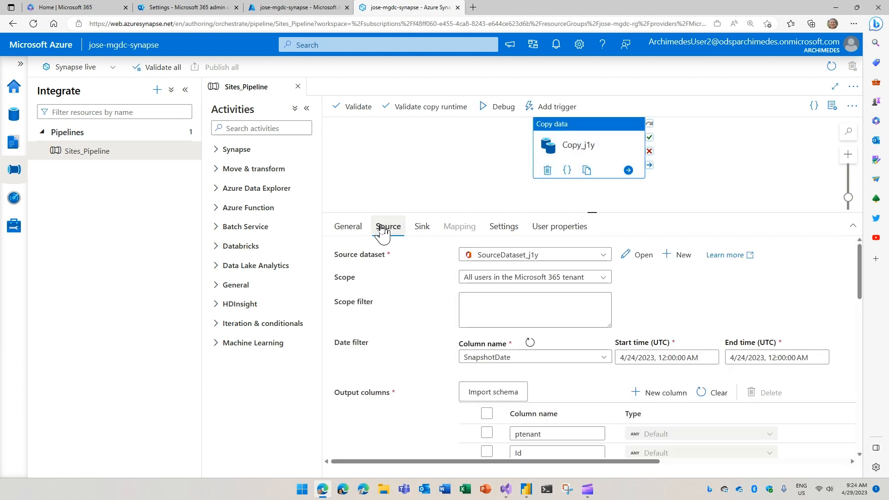
mouse_move(474, 277)
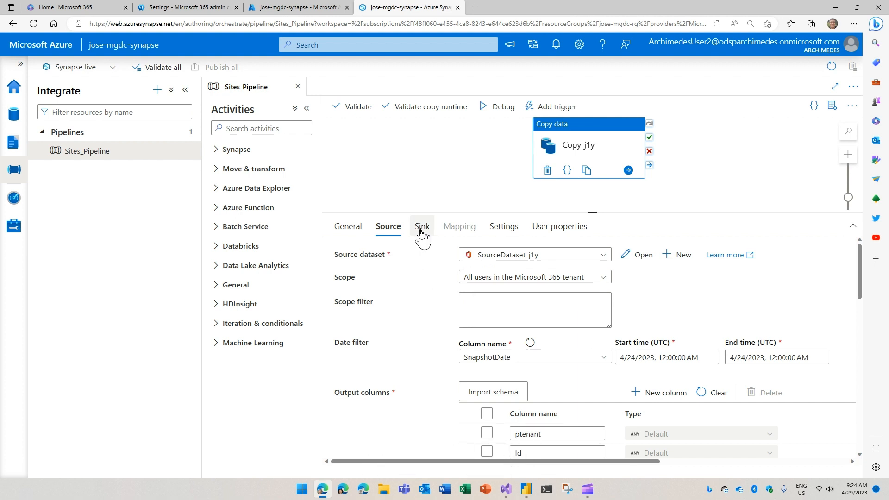
left_click(422, 226)
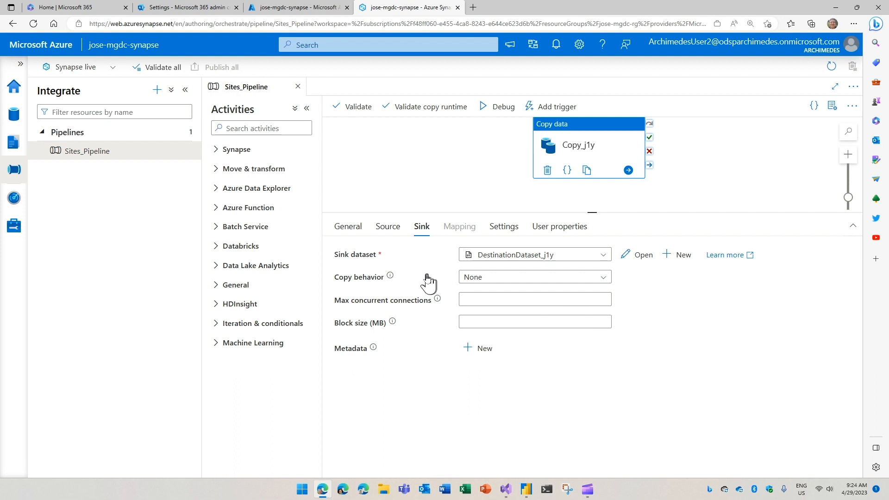
left_click(559, 226)
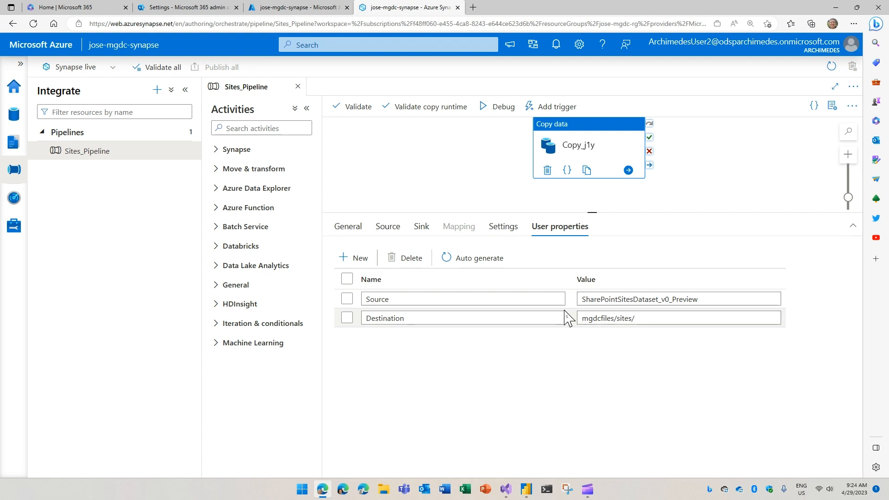
left_click(550, 106)
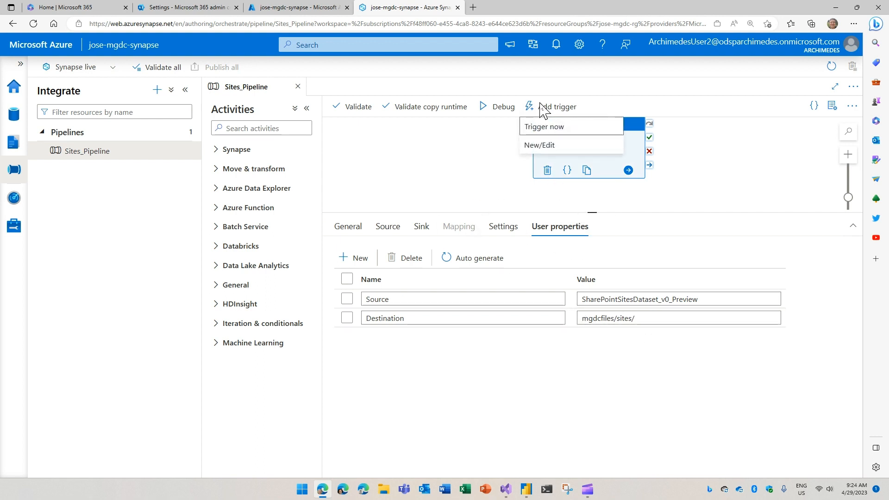
mouse_move(543, 126)
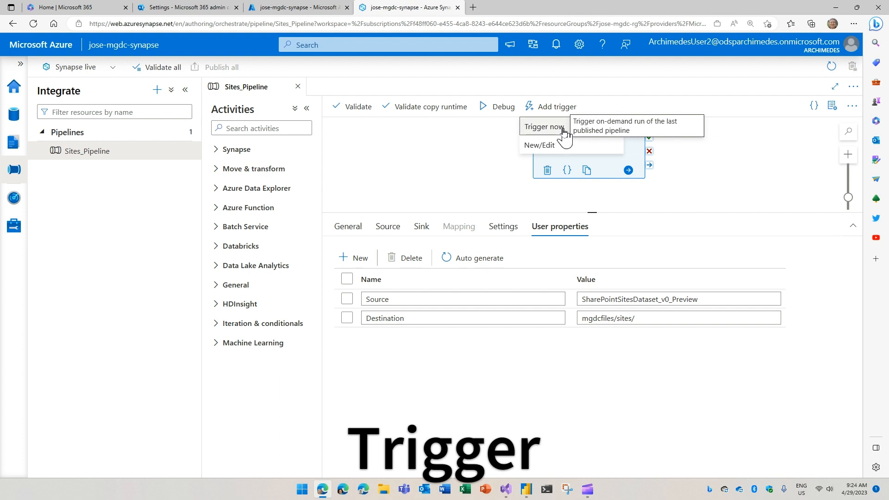
mouse_move(541, 149)
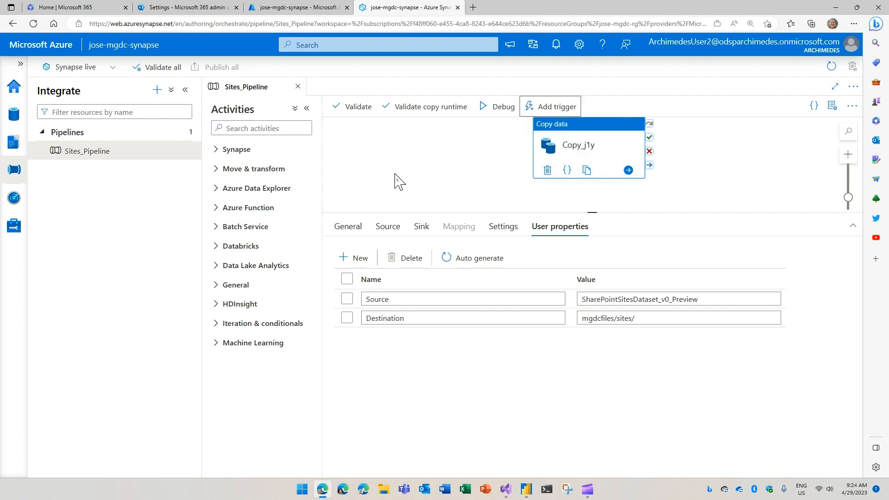
mouse_move(282, 193)
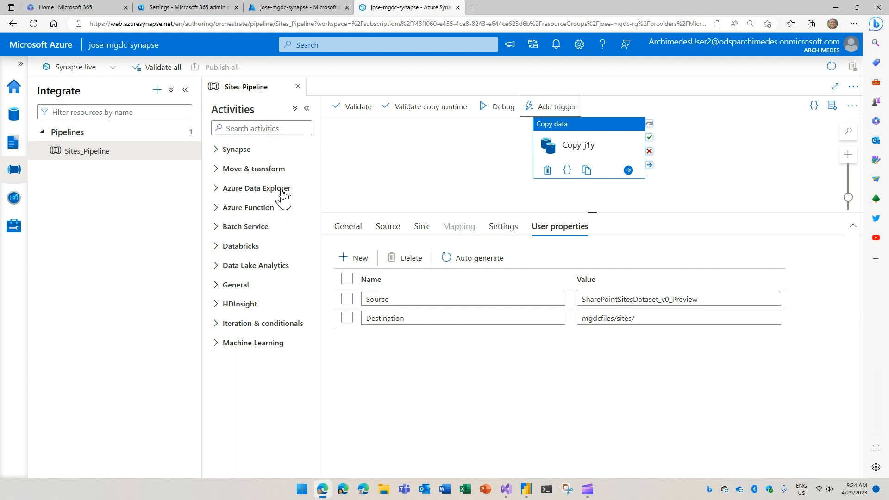
mouse_move(157, 90)
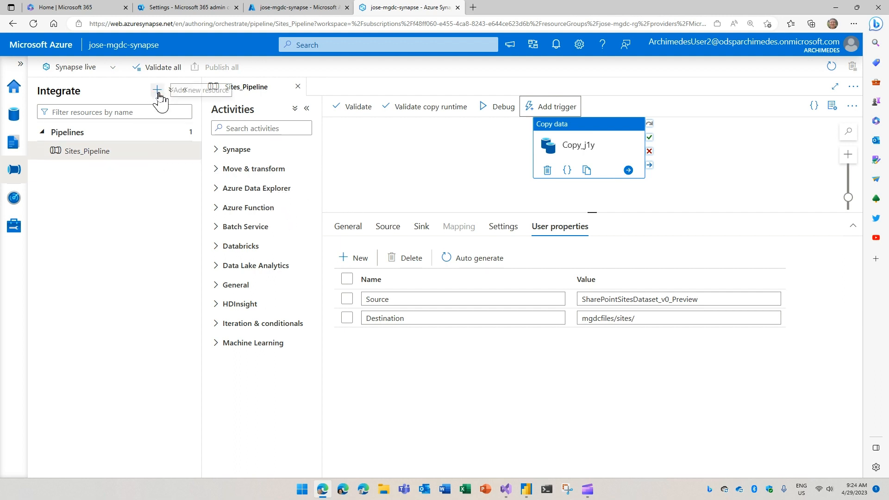
Step: Launch the Copy Data tool from the Integrate hub's + Add new resource menu
left_click(157, 90)
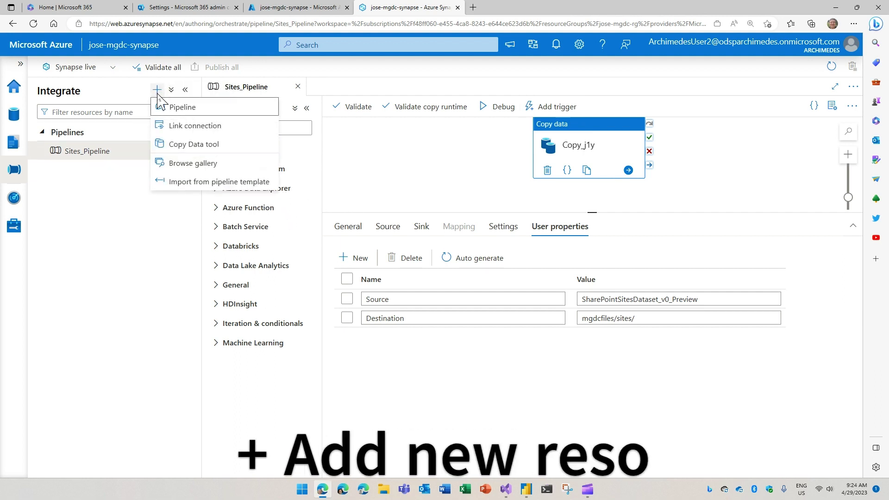
mouse_move(194, 144)
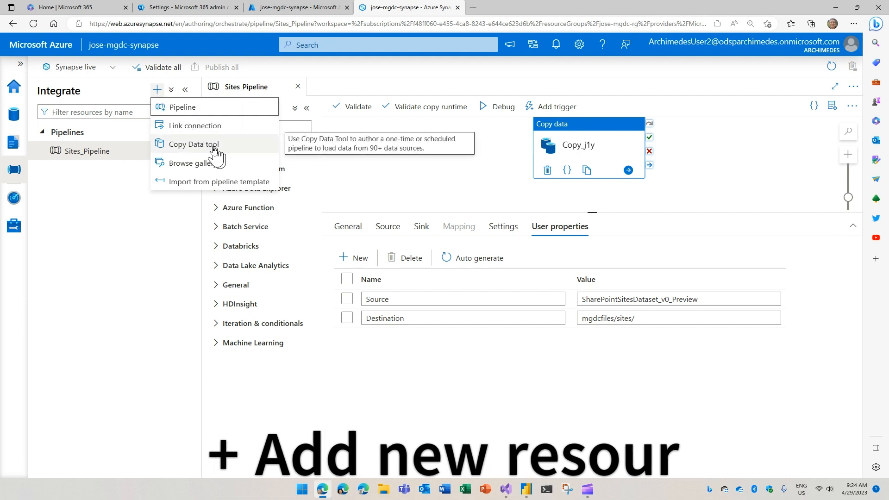
mouse_move(210, 148)
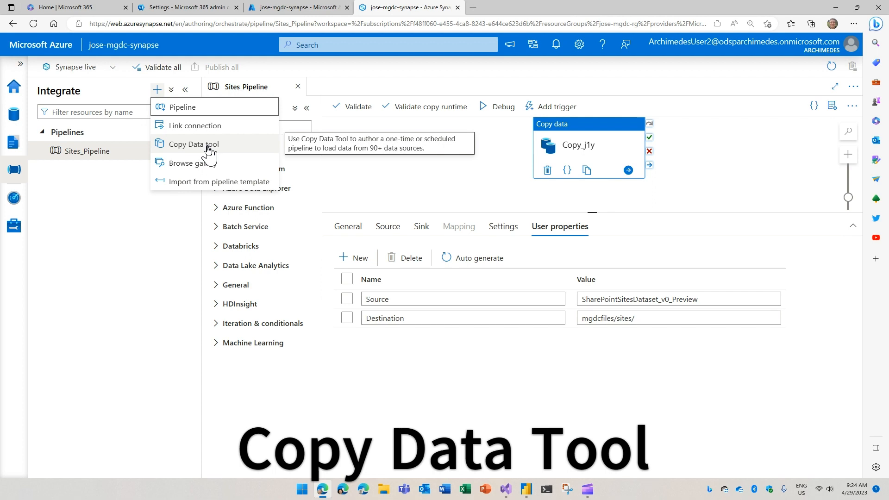
left_click(193, 144)
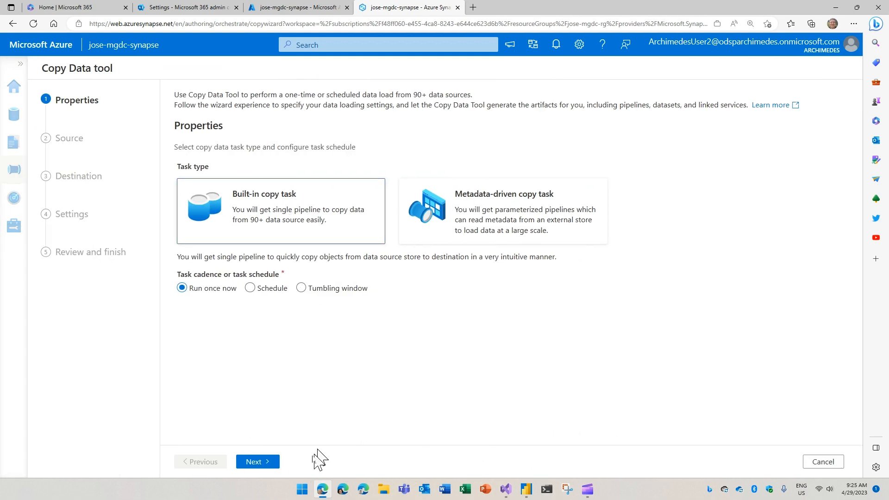
mouse_move(315, 394)
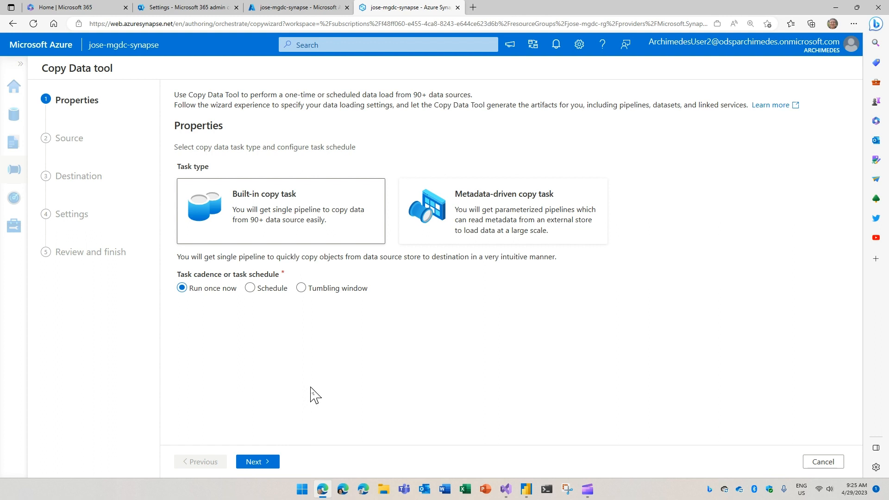
mouse_move(257, 461)
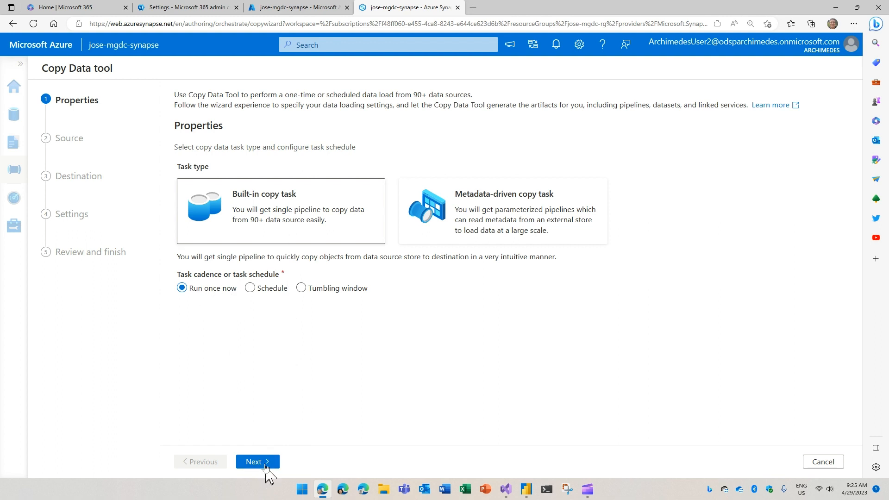
Step: Keep the built-in run-once task and set the source type to Microsoft 365 (Office 365)
left_click(257, 461)
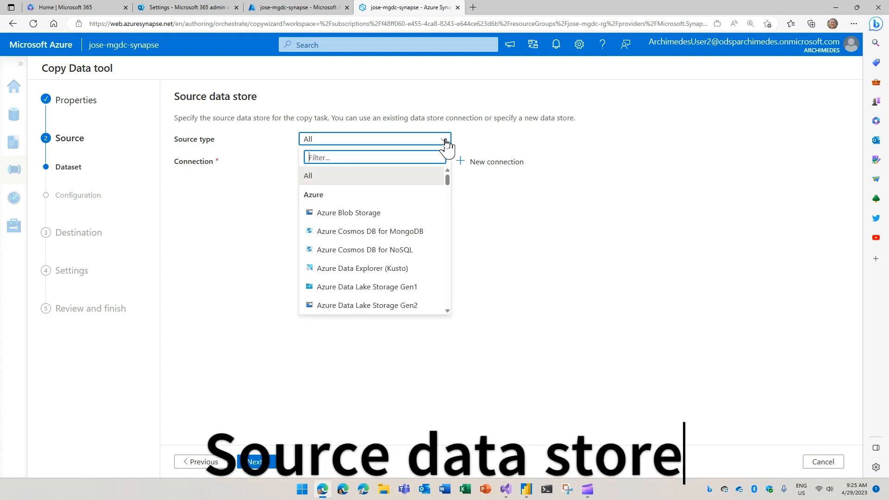
type("365")
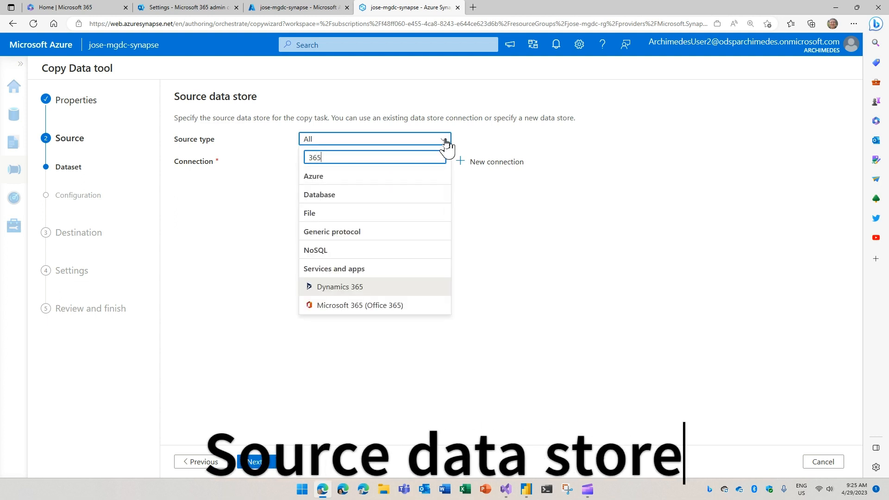
left_click(360, 305)
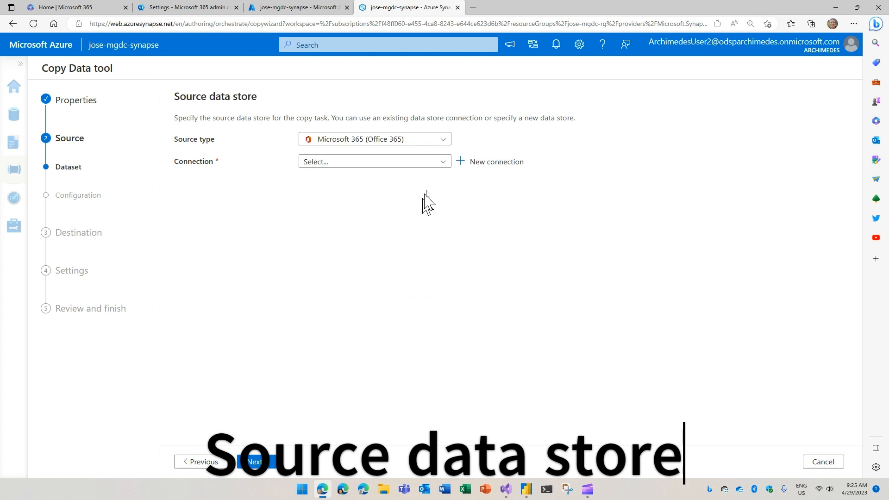
Step: Use the MGDC_Source connection and select the SharePointSitesDataset_v0_Preview dataset
left_click(373, 161)
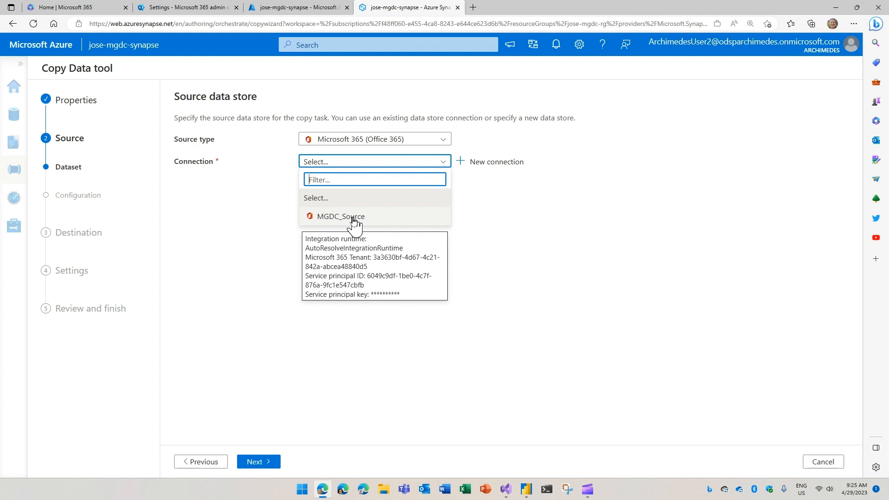
left_click(340, 216)
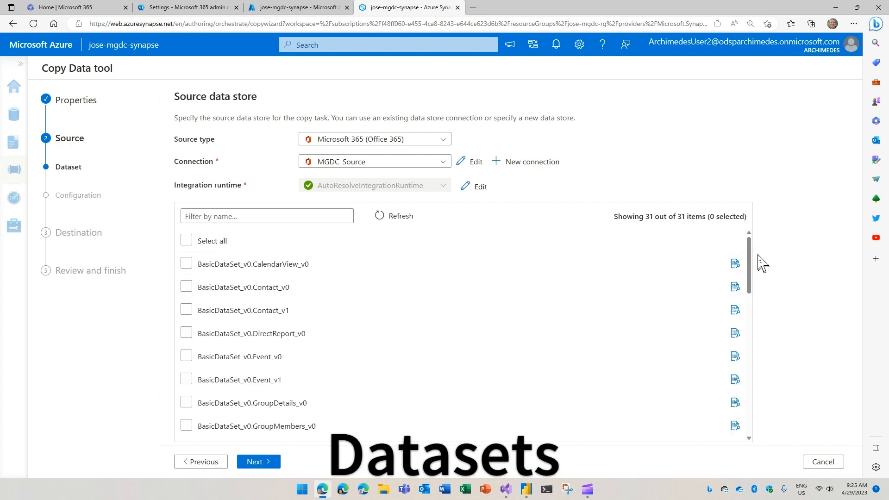
scroll("down", 3)
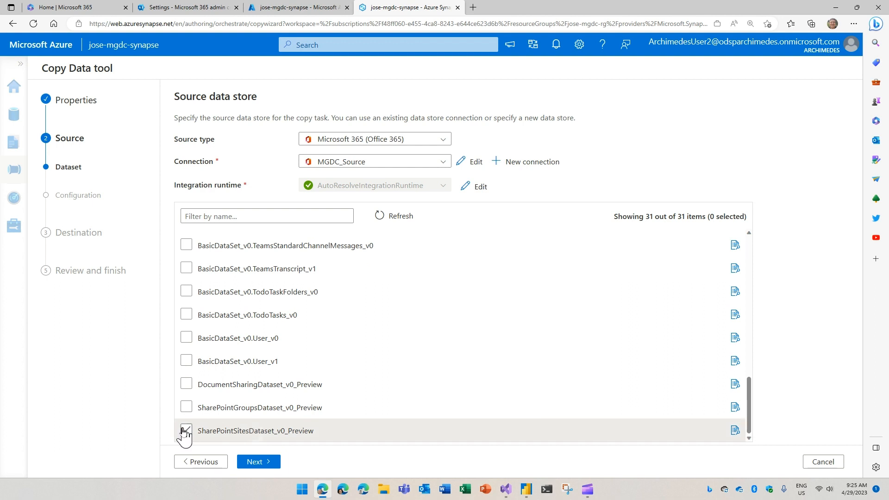
left_click(186, 430)
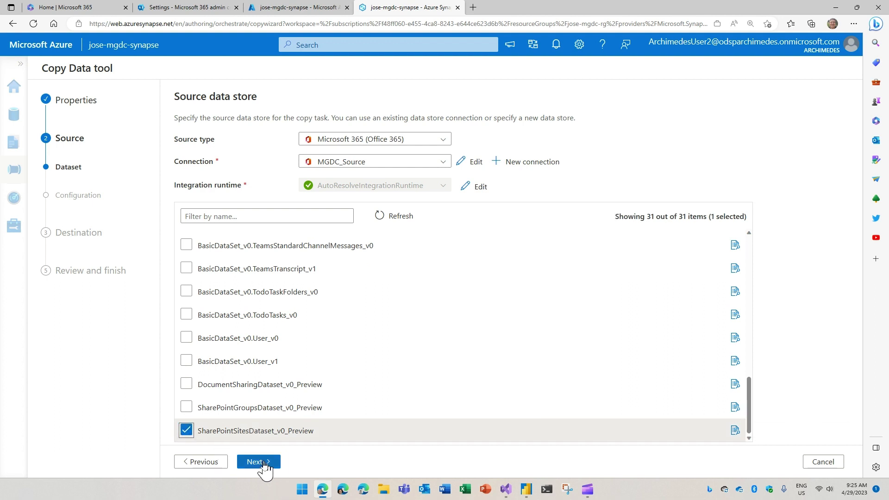
Step: Filter the source on SnapshotDate from 4/25/2023 to 4/25/2023, then advance to Destination
left_click(258, 461)
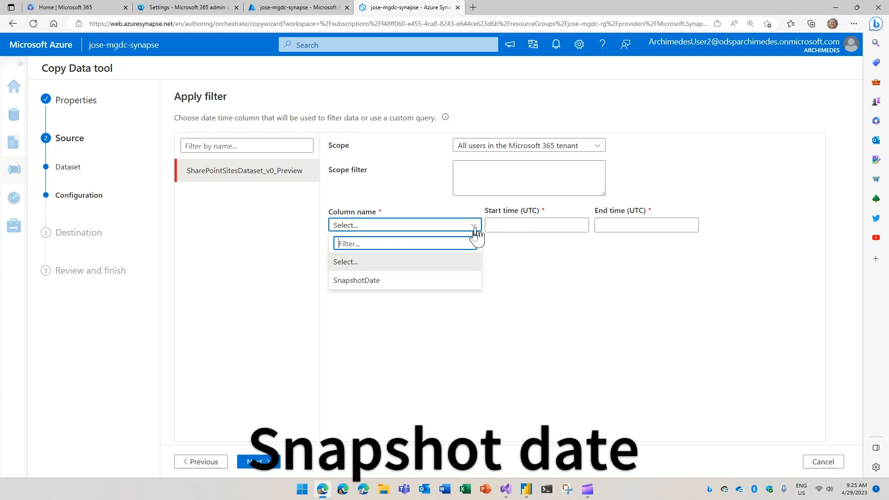
mouse_move(357, 280)
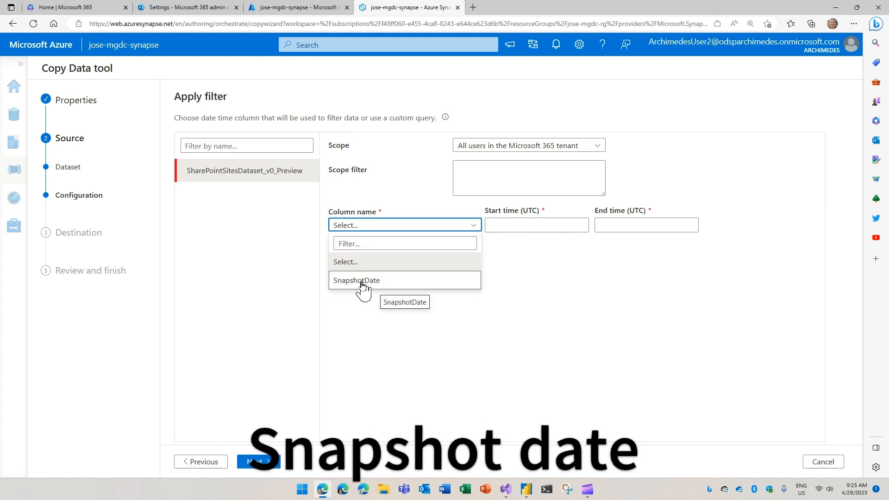
left_click(356, 281)
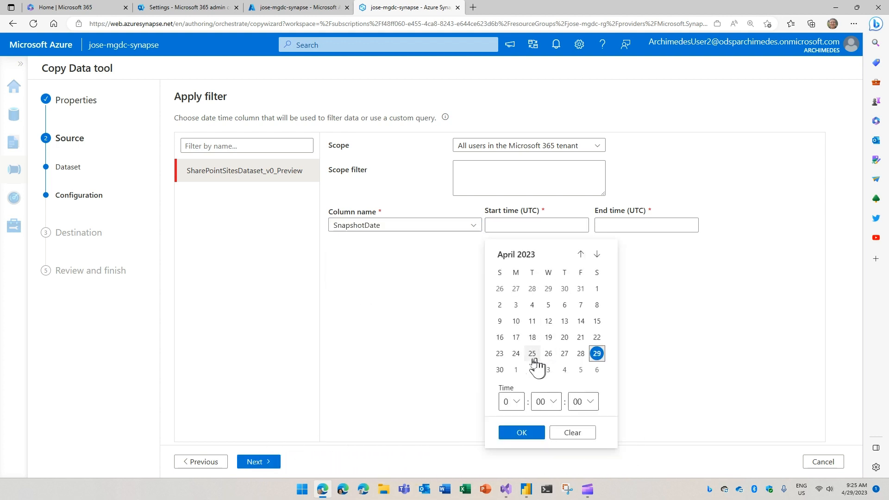
left_click(520, 432)
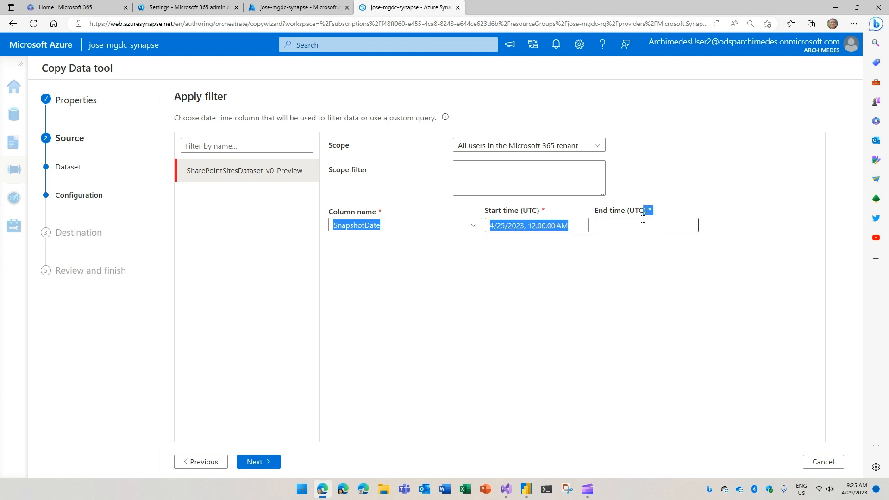
left_click(646, 226)
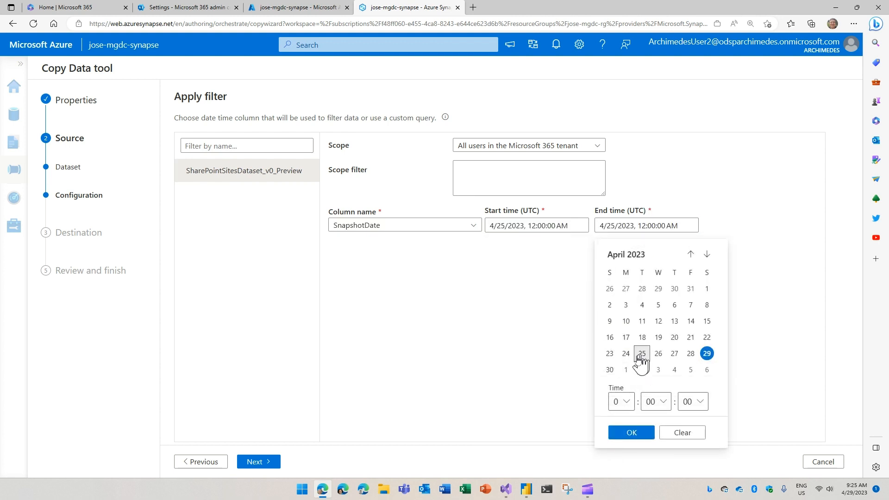
left_click(631, 432)
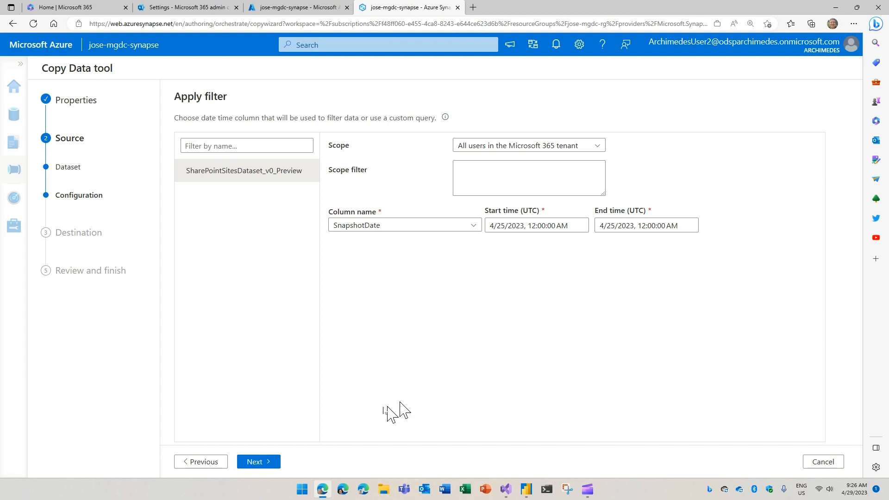
left_click(258, 462)
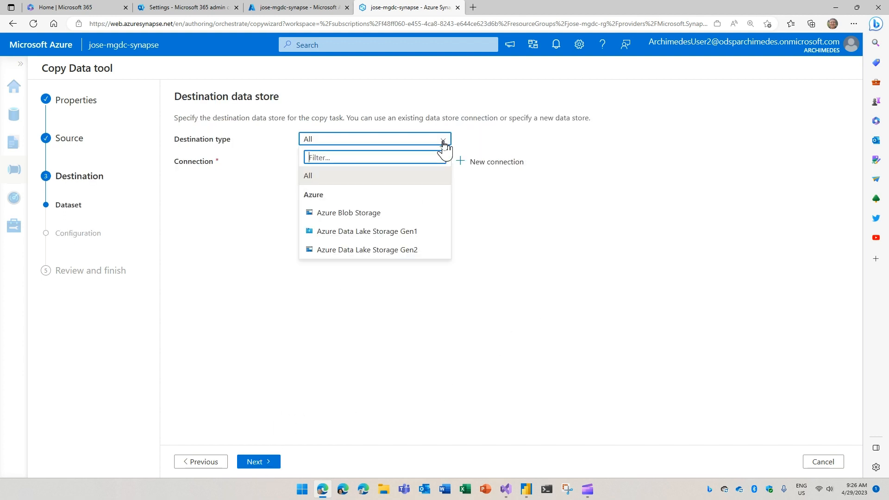
mouse_move(367, 250)
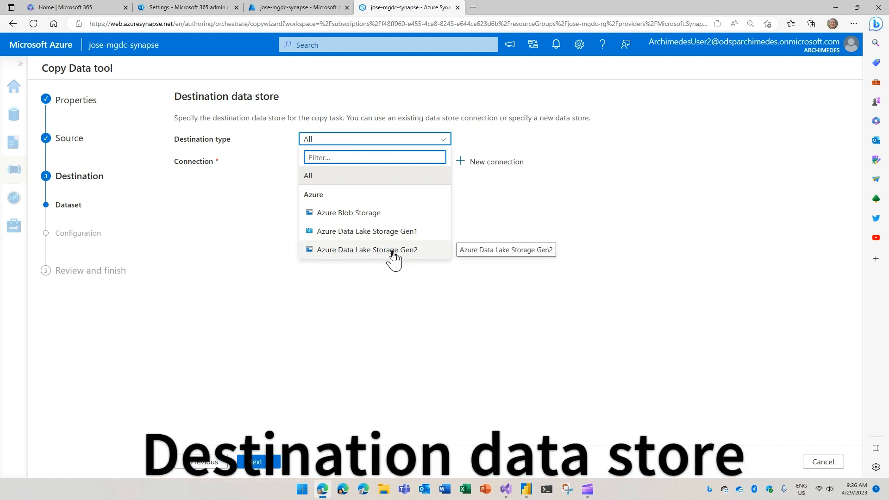
Step: Make Azure Data Lake Storage Gen2 via ADLSv2_Storage the destination, folder mgdcfiles/sites
left_click(367, 249)
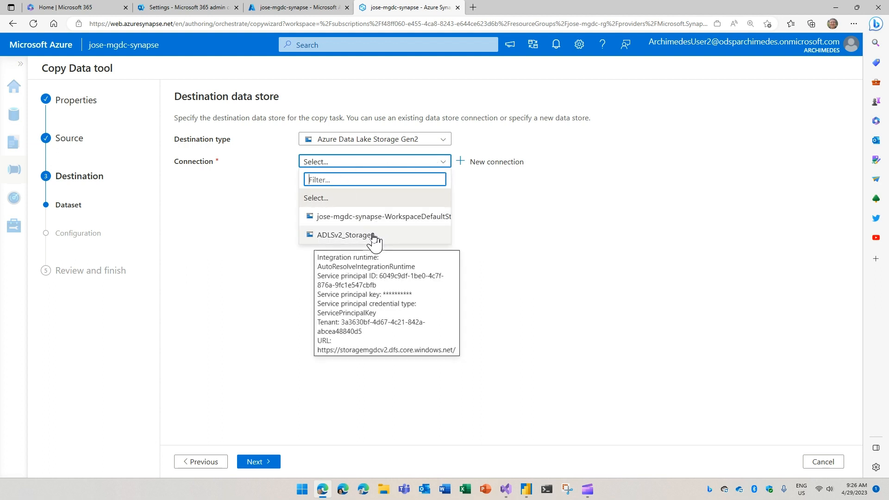
mouse_move(374, 235)
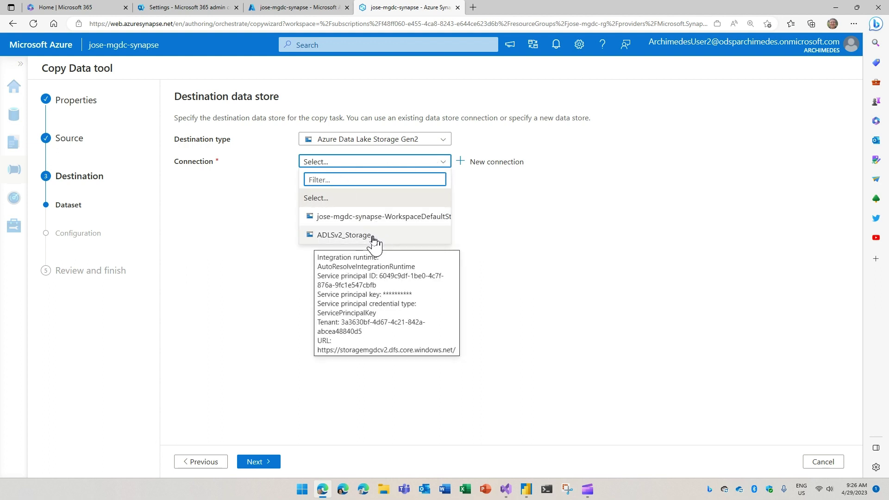
left_click(344, 234)
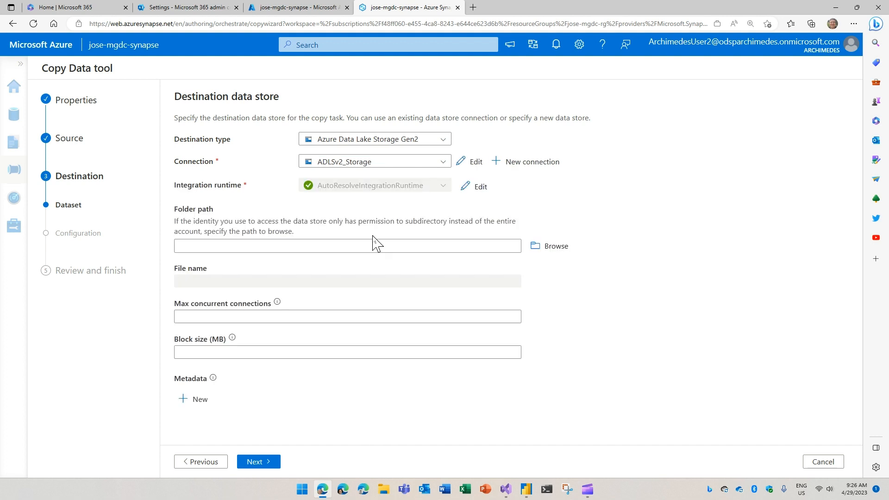
left_click(556, 245)
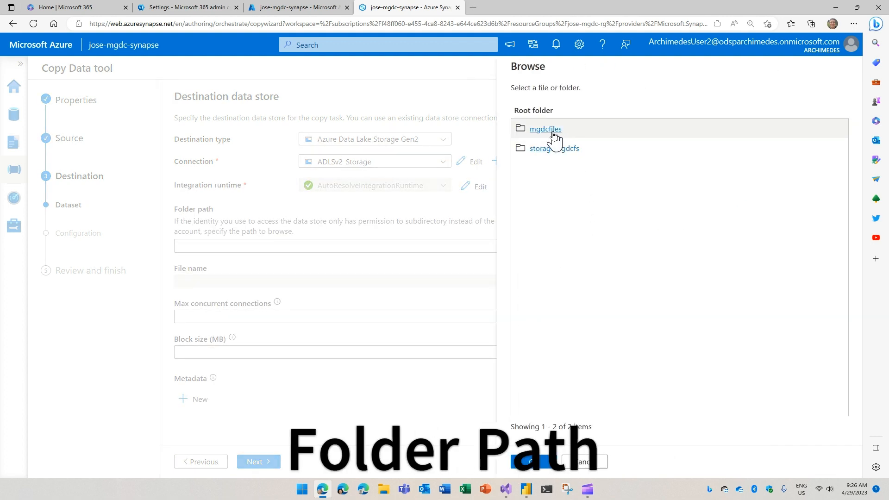
left_click(545, 129)
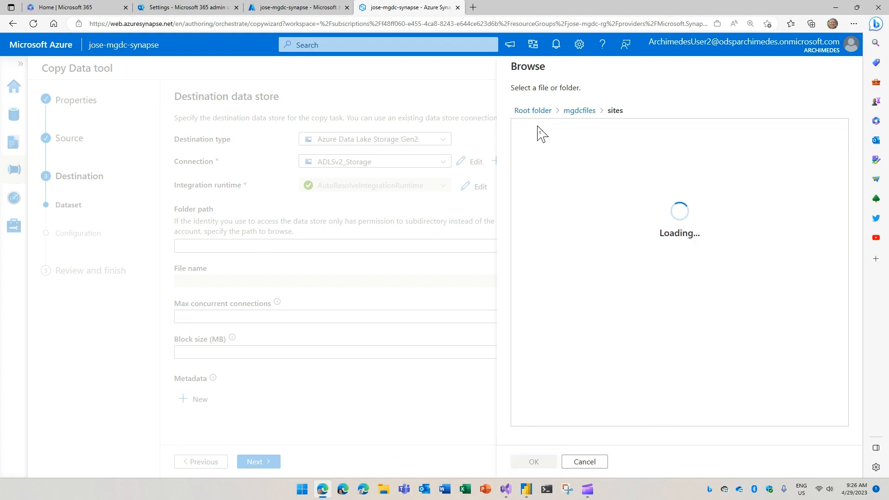
left_click(579, 111)
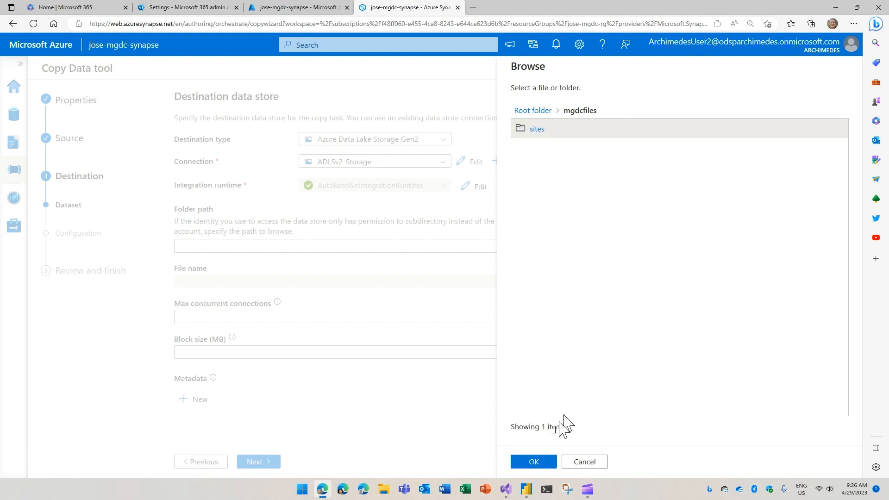
left_click(532, 461)
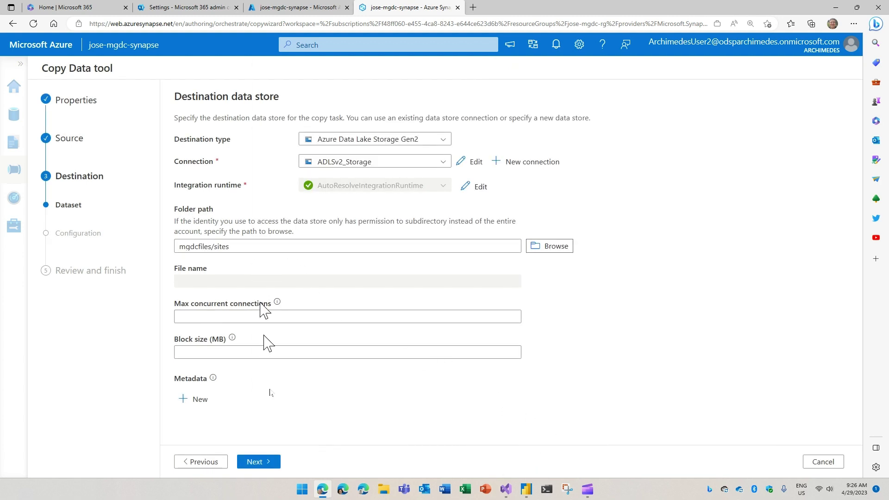
Step: On the Summary step, rename the copy task from CopyPipeline_78z to Sites2
left_click(258, 462)
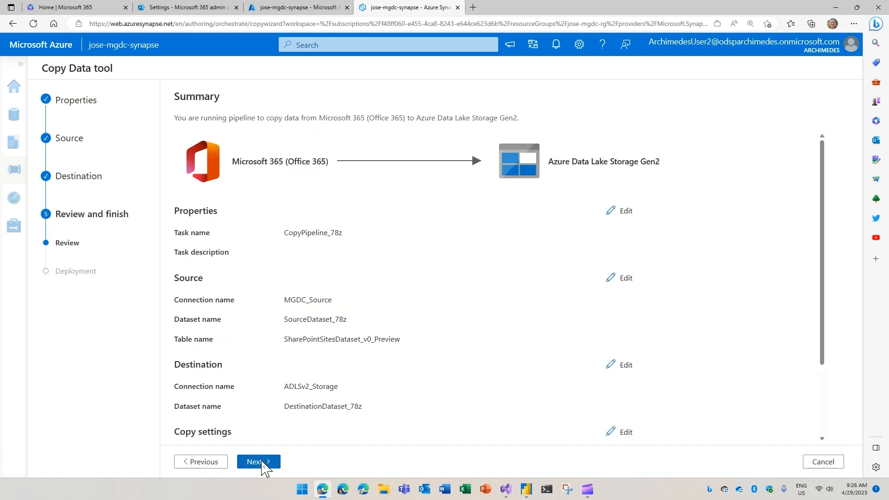
mouse_move(578, 216)
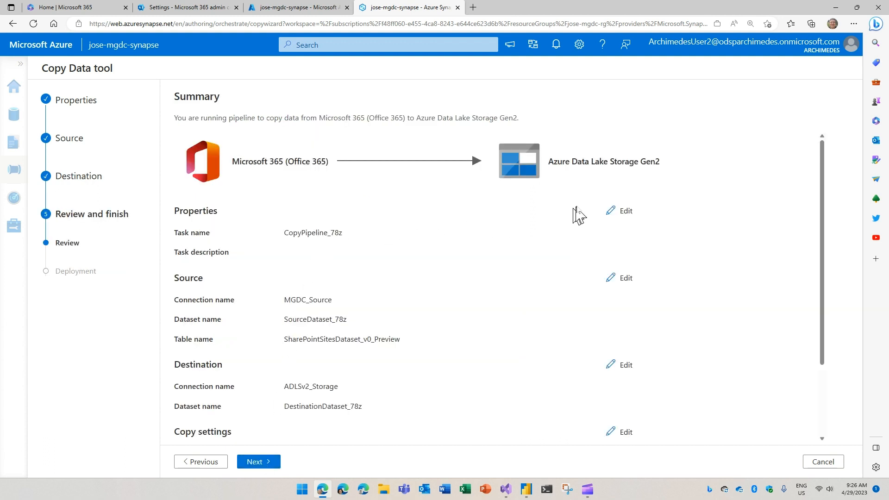
left_click(626, 211)
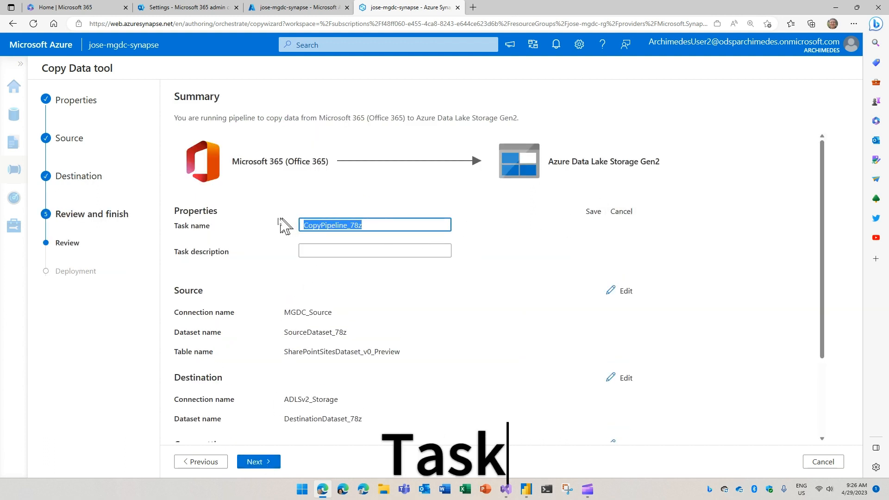
type("Sites")
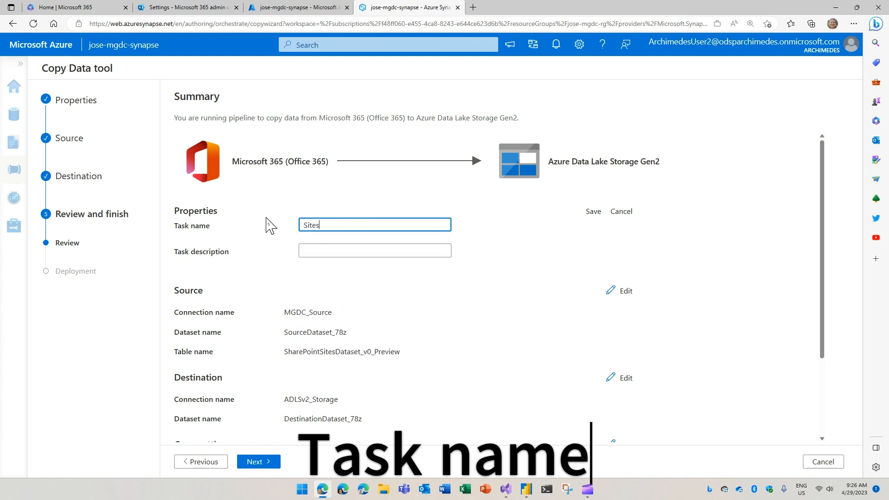
left_click(593, 212)
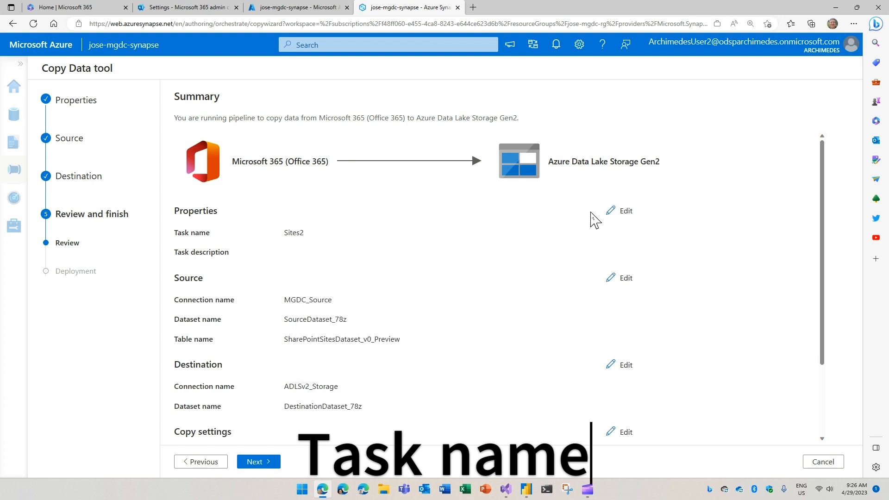
Step: Deploy the Sites2 pipeline and finish the Copy Data tool once all steps succeed
left_click(258, 462)
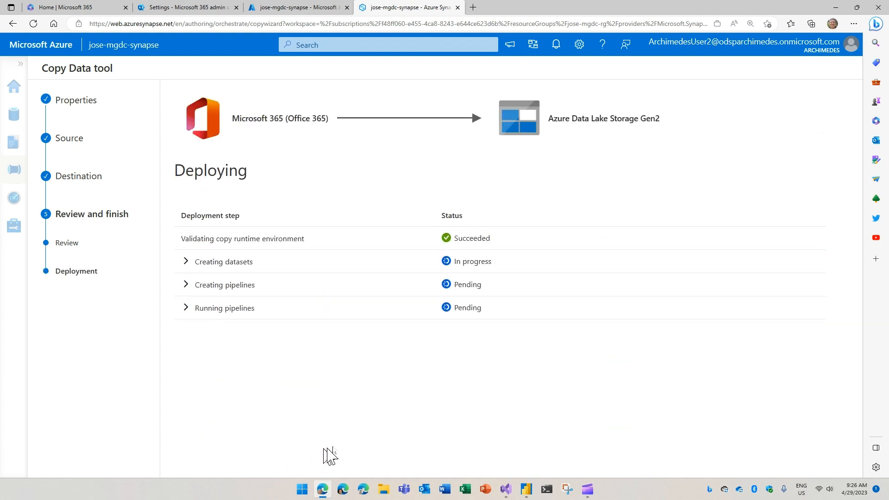
mouse_move(322, 364)
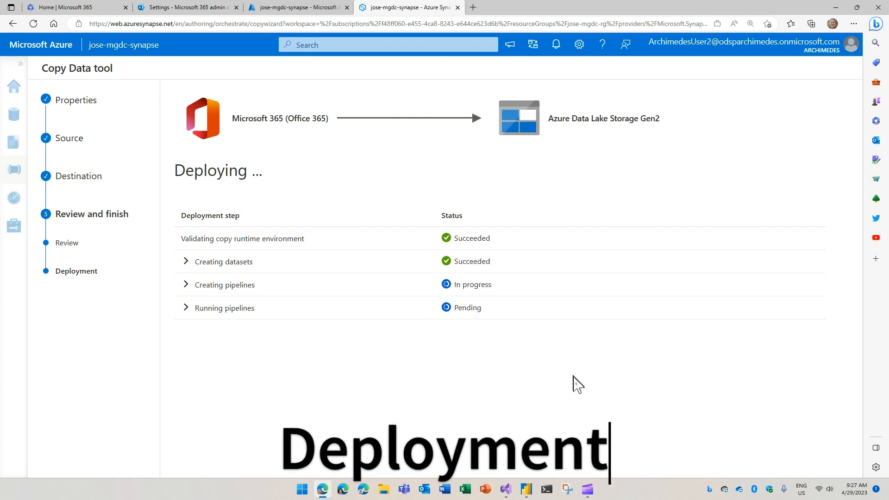
mouse_move(562, 373)
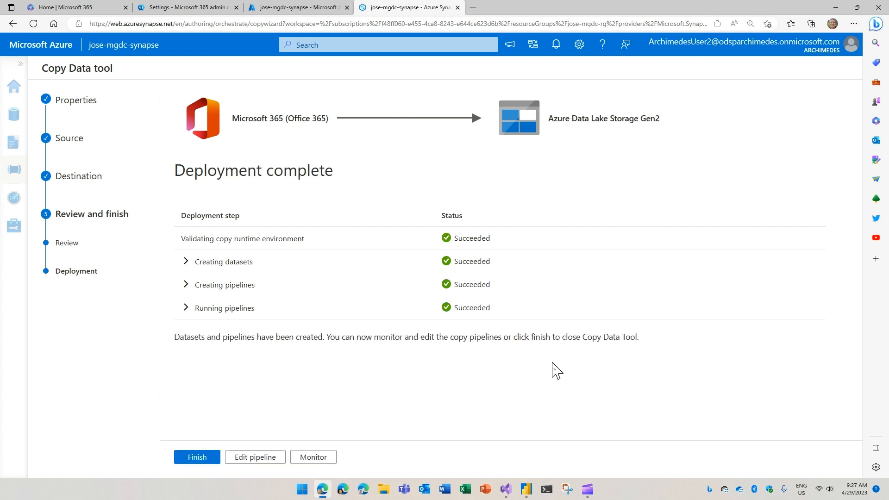
mouse_move(536, 380)
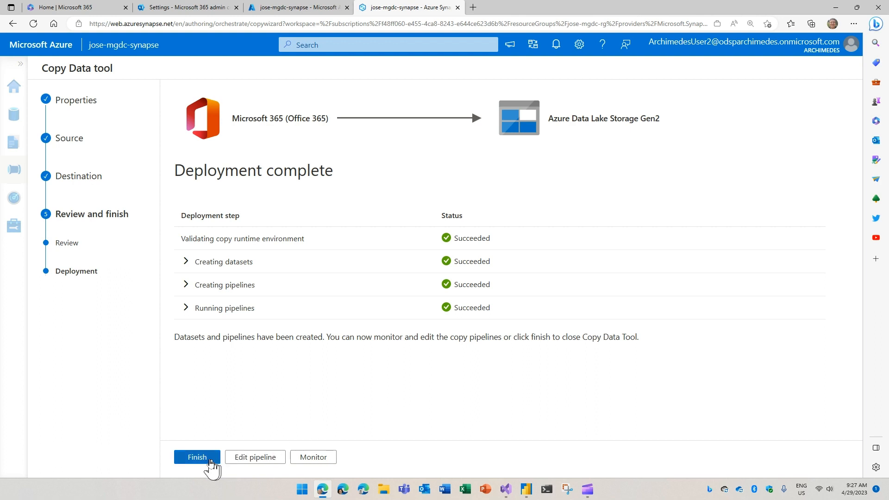
left_click(197, 457)
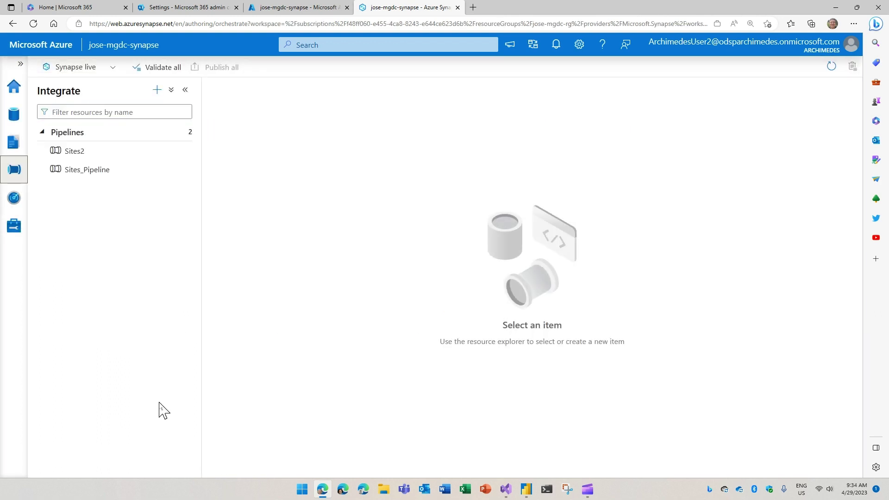
mouse_move(164, 235)
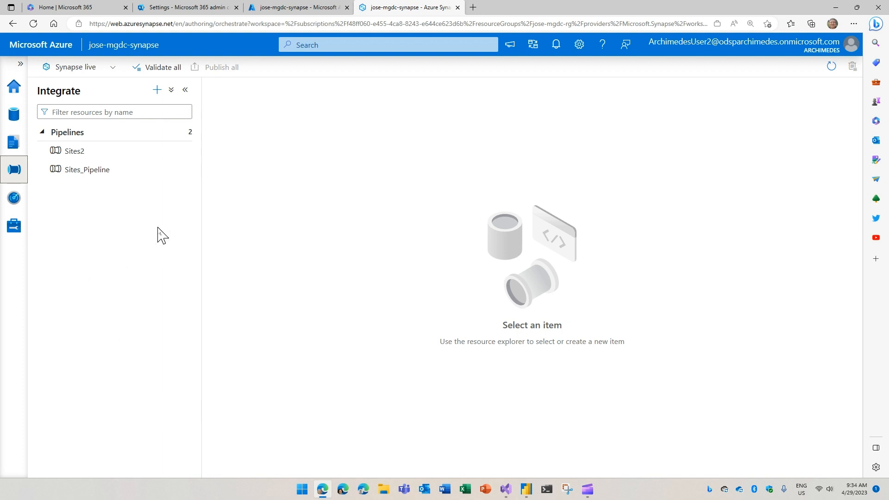
Step: In Monitor pipeline runs, open the Sites_Pipeline activity runs showing Copy_j1y succeeded
left_click(13, 197)
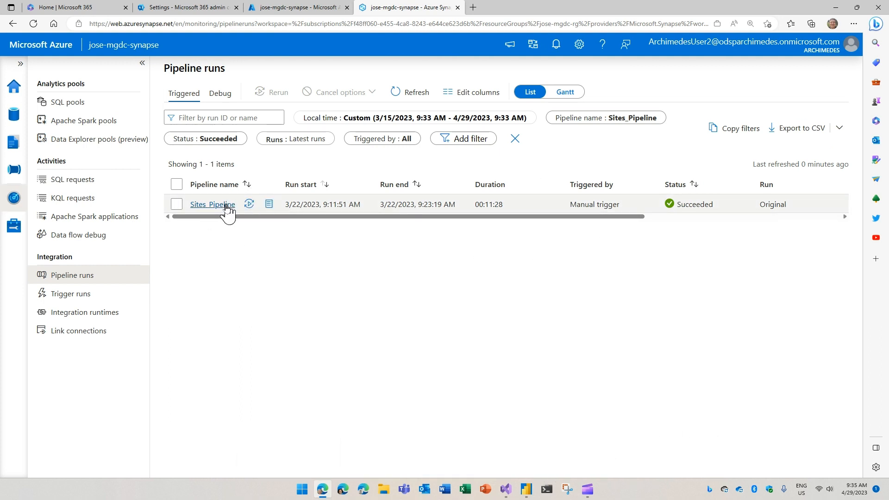
left_click(212, 204)
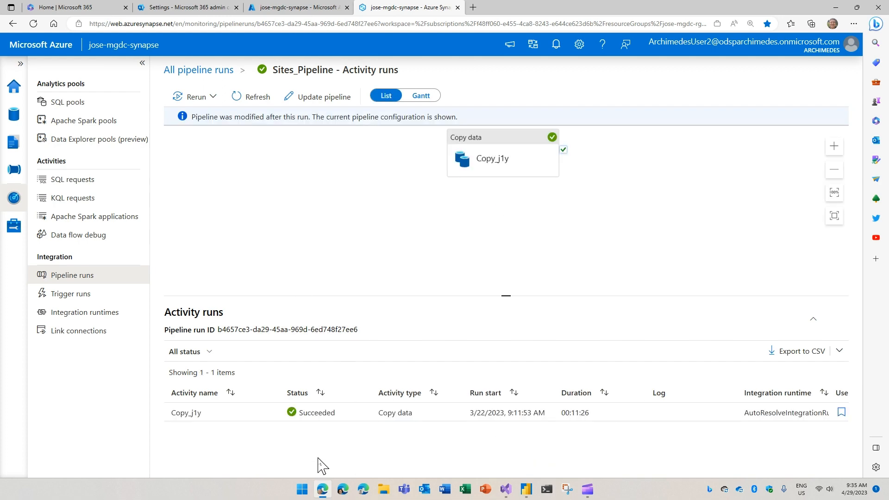
mouse_move(209, 412)
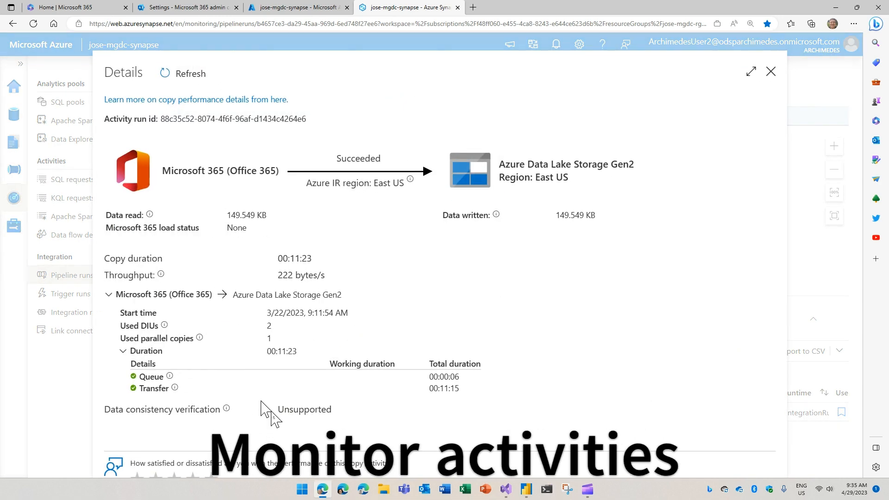
mouse_move(237, 192)
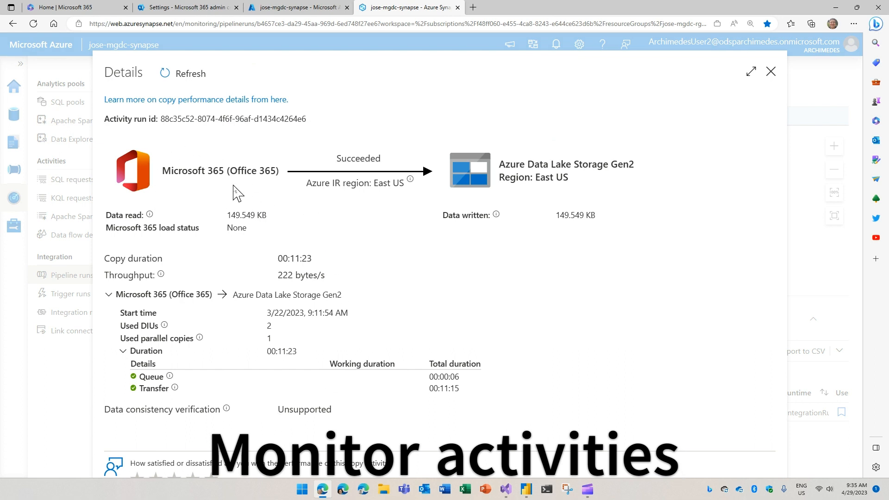
mouse_move(518, 187)
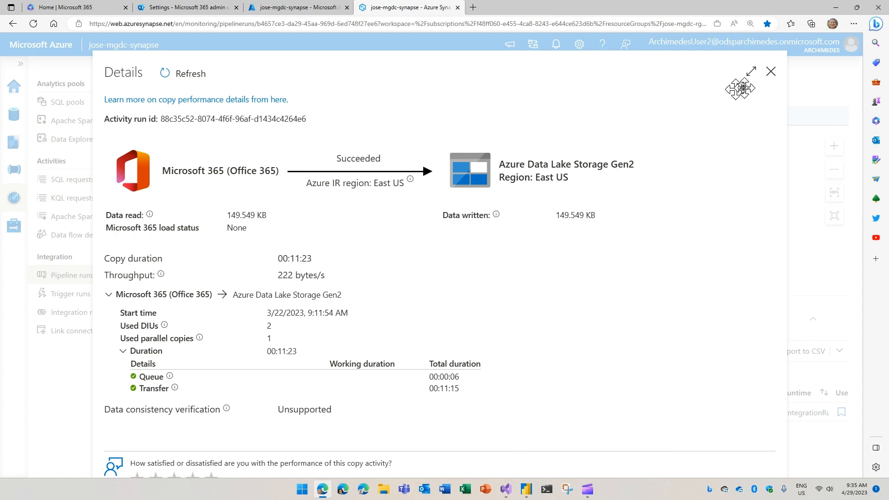
Step: Close the copy details and open the storagemgdcv2 storage account in Azure portal
left_click(771, 71)
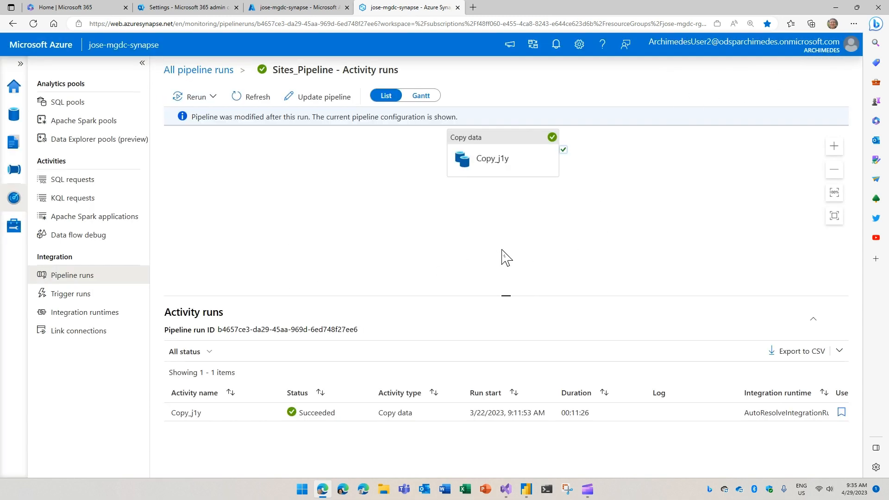
mouse_move(312, 159)
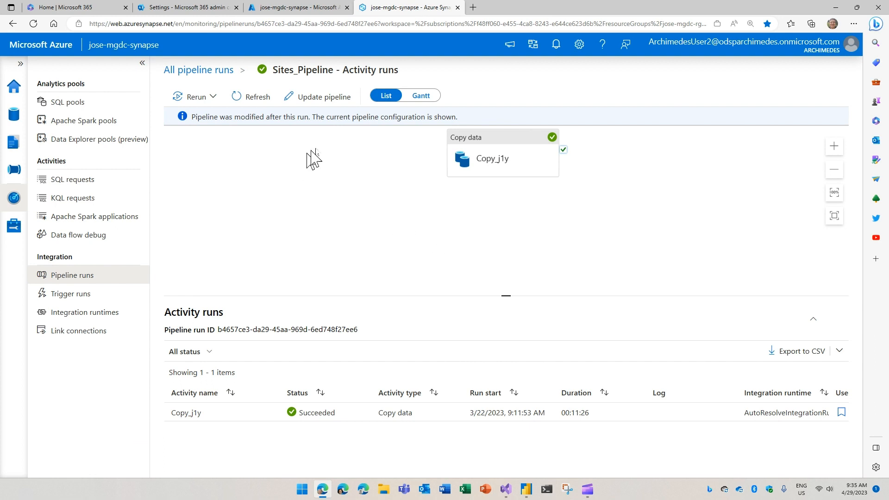
mouse_move(406, 23)
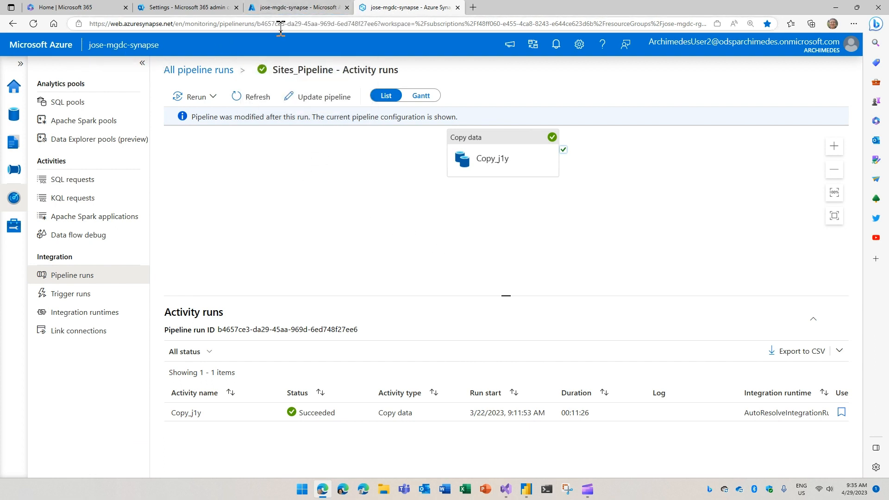
left_click(295, 7)
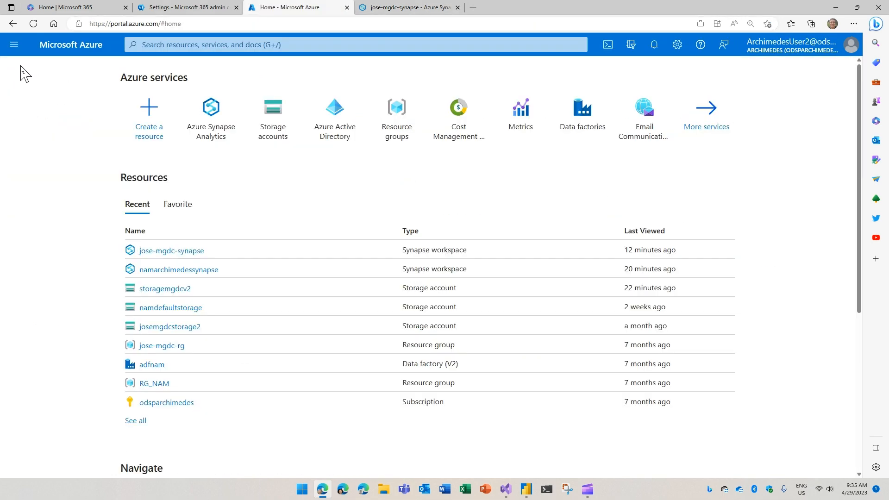
left_click(271, 111)
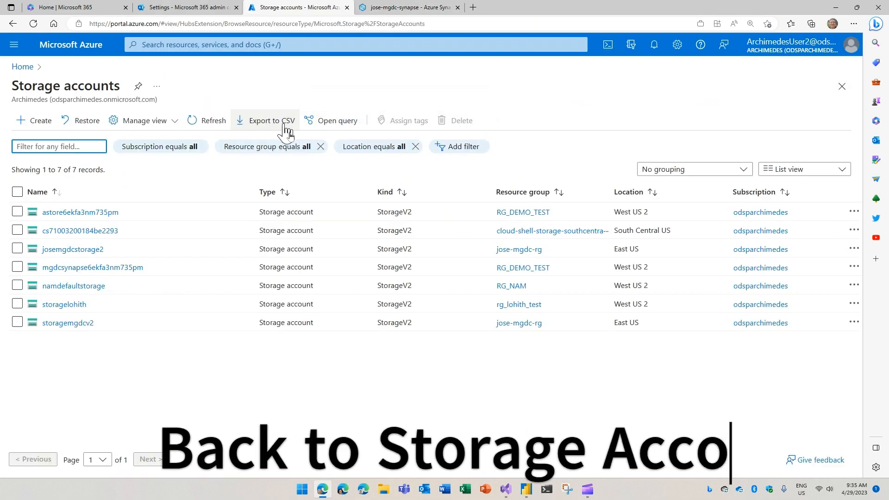
left_click(67, 322)
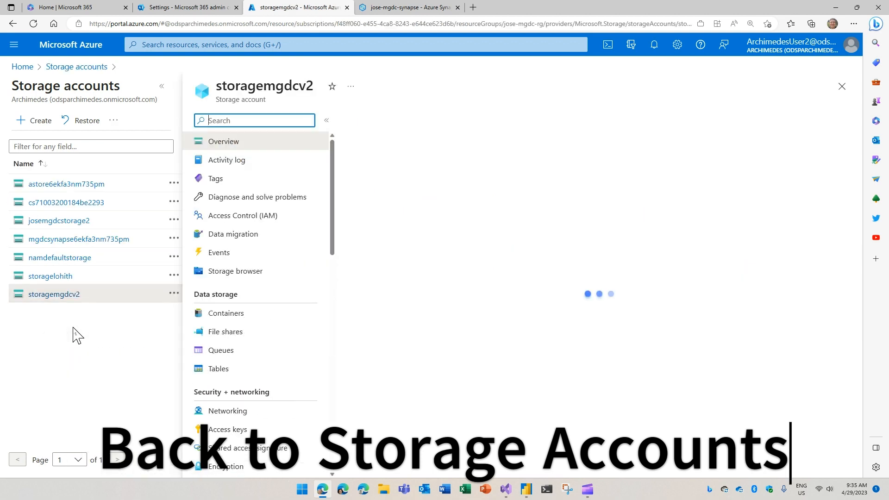
Step: Browse to mgdcfiles/sites and open the first part-00000 JSON blob's properties
left_click(225, 313)
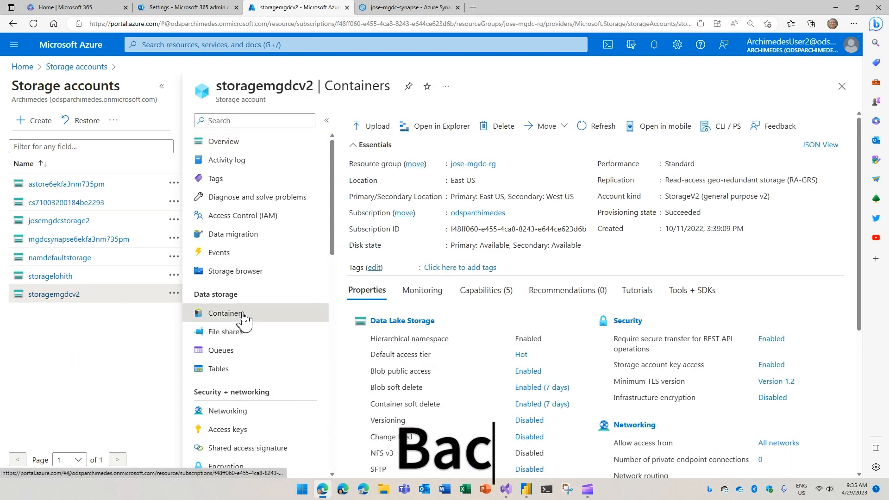
left_click(227, 313)
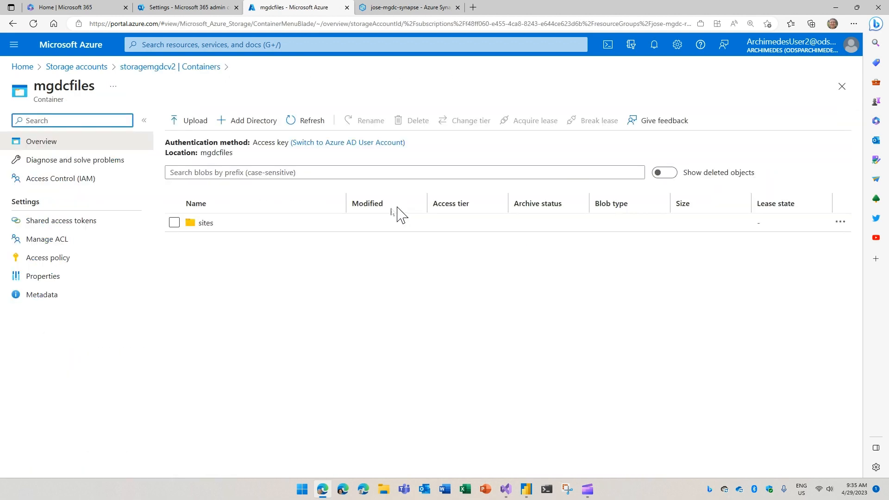
left_click(205, 223)
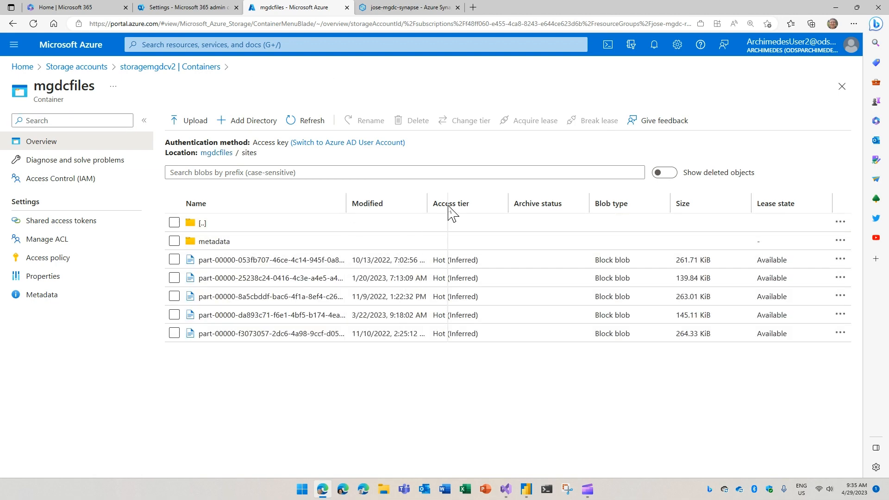
left_click(271, 260)
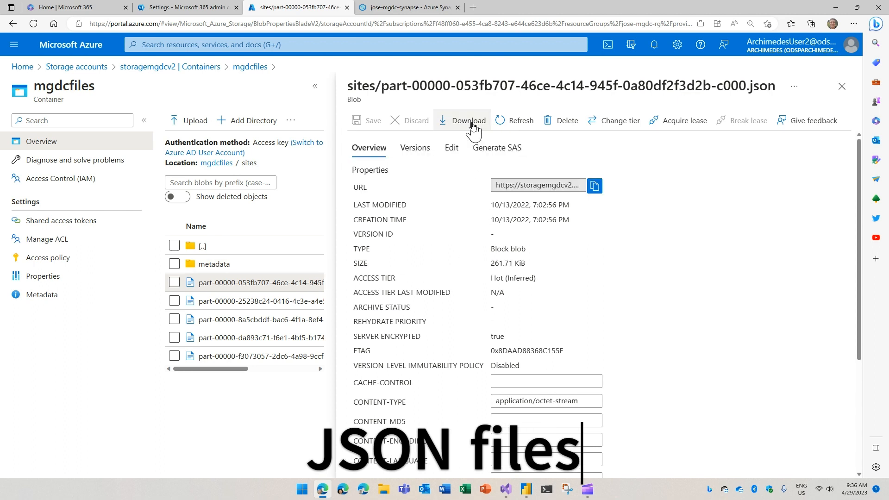
Step: Download the part-00000 JSON and review its RootWeb, storage metrics and owner fields
left_click(468, 120)
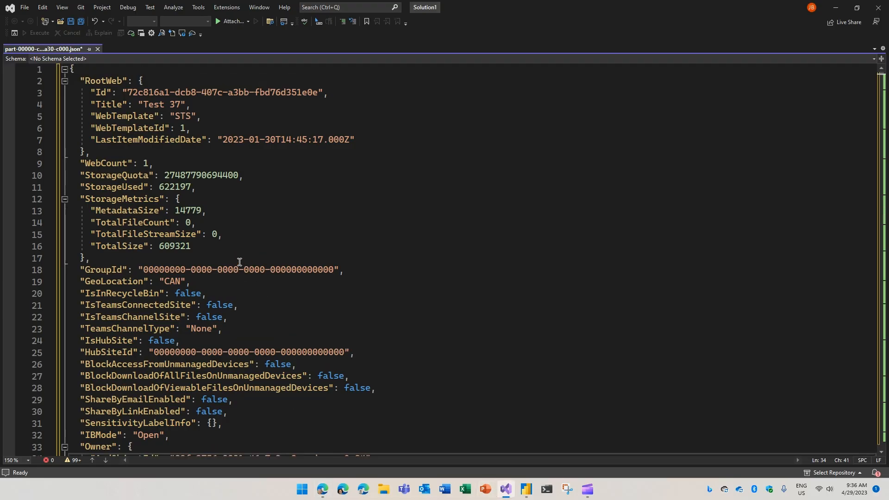
scroll("down", 3)
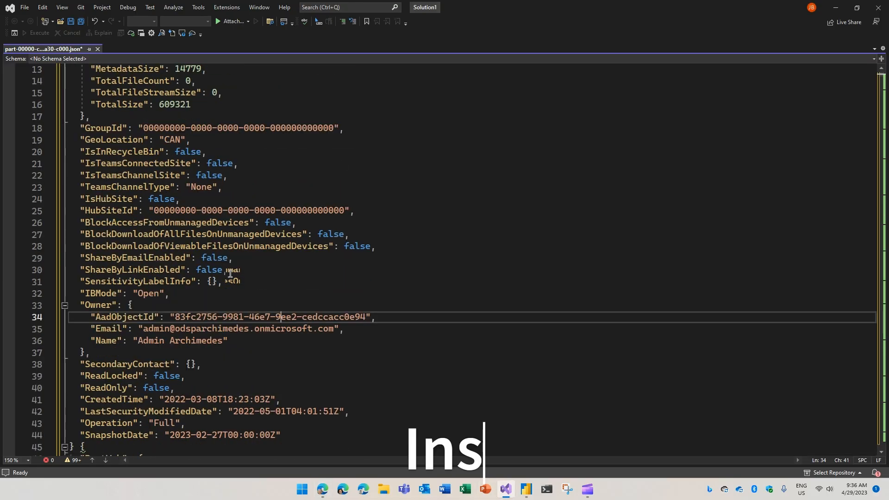
scroll("up", 3)
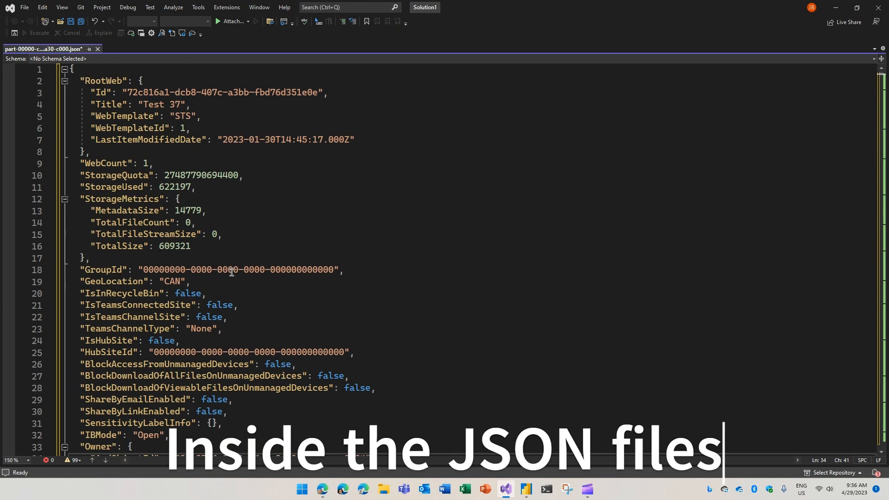
mouse_move(285, 295)
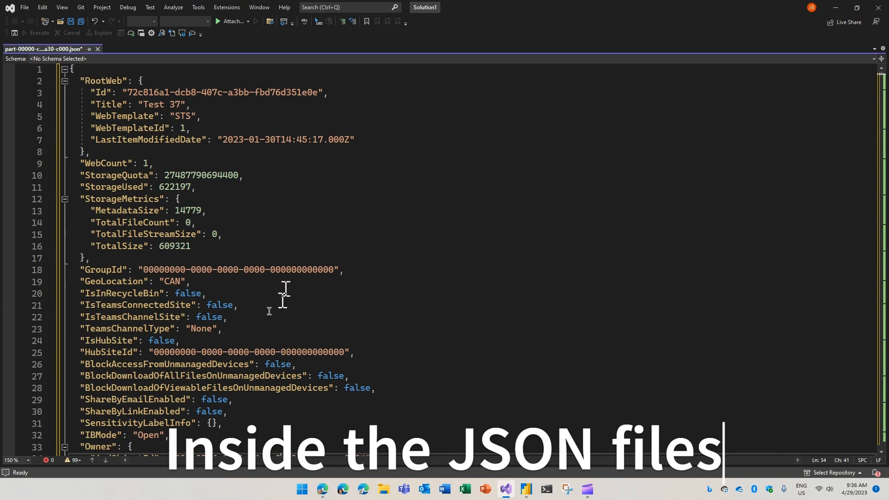
mouse_move(262, 310)
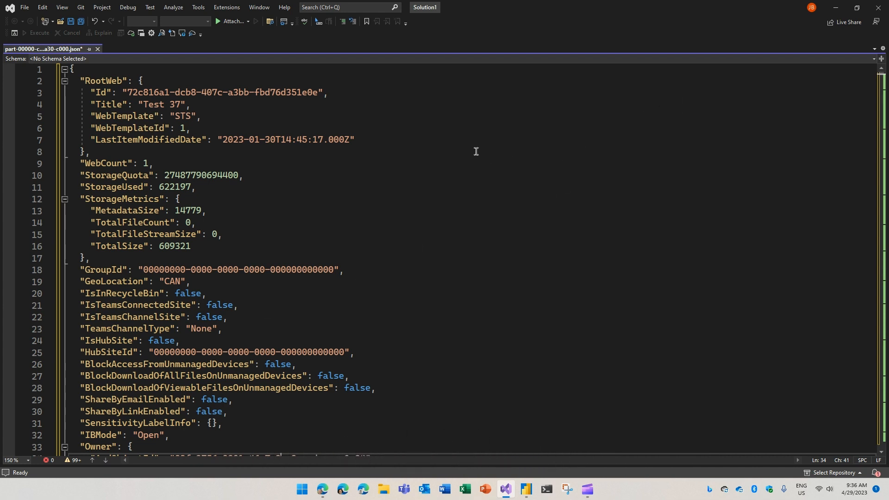
mouse_move(520, 493)
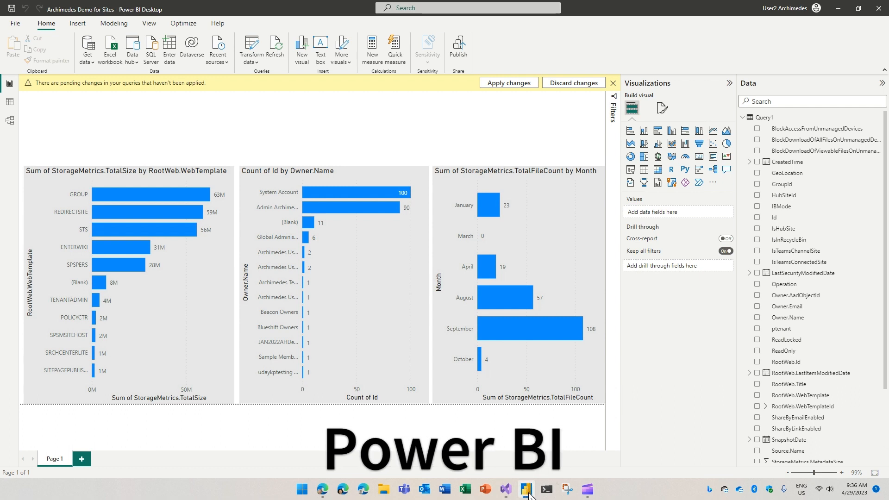
mouse_move(431, 440)
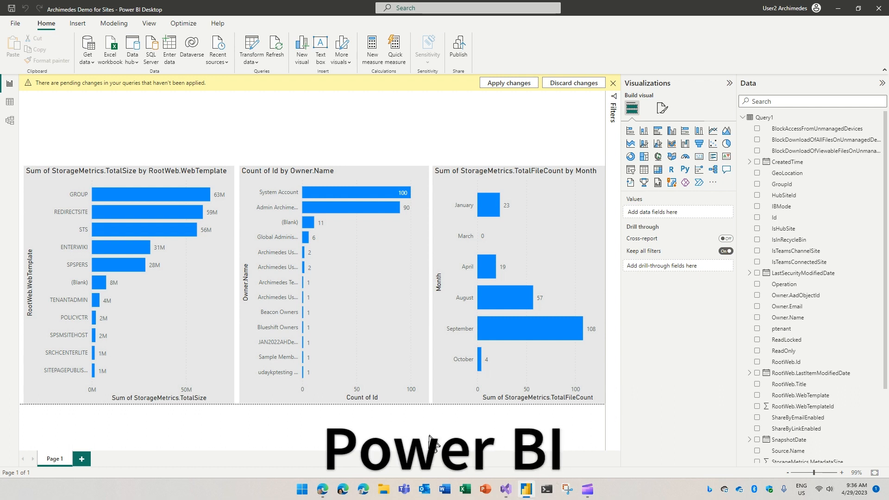
mouse_move(589, 141)
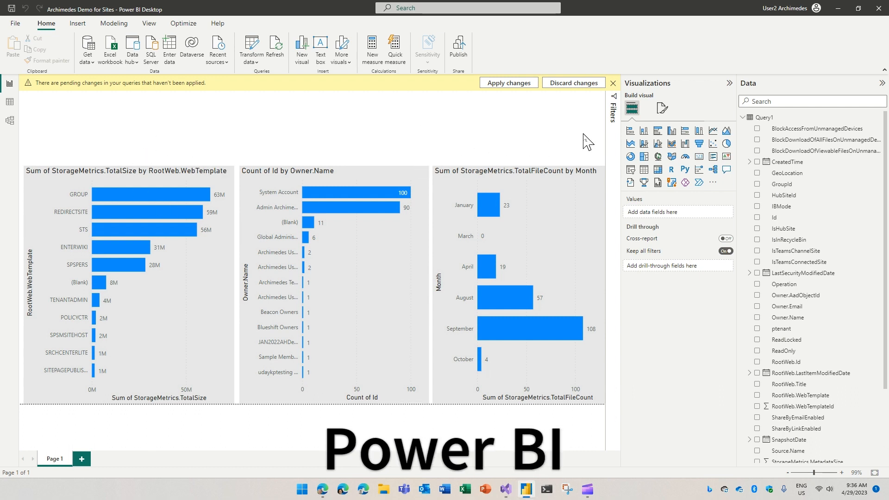
mouse_move(565, 132)
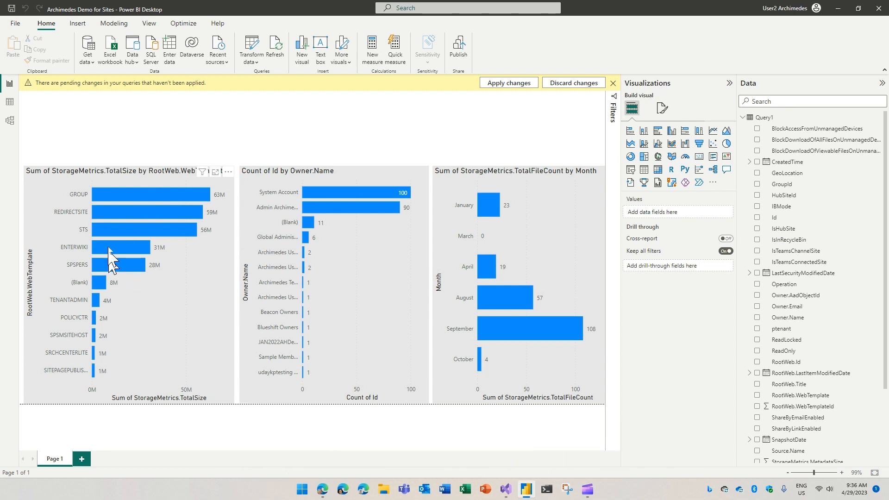
mouse_move(325, 318)
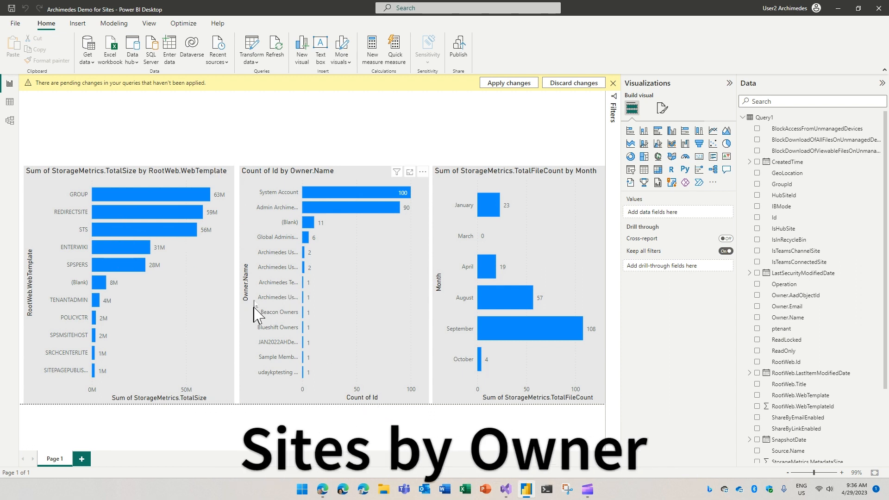
mouse_move(349, 320)
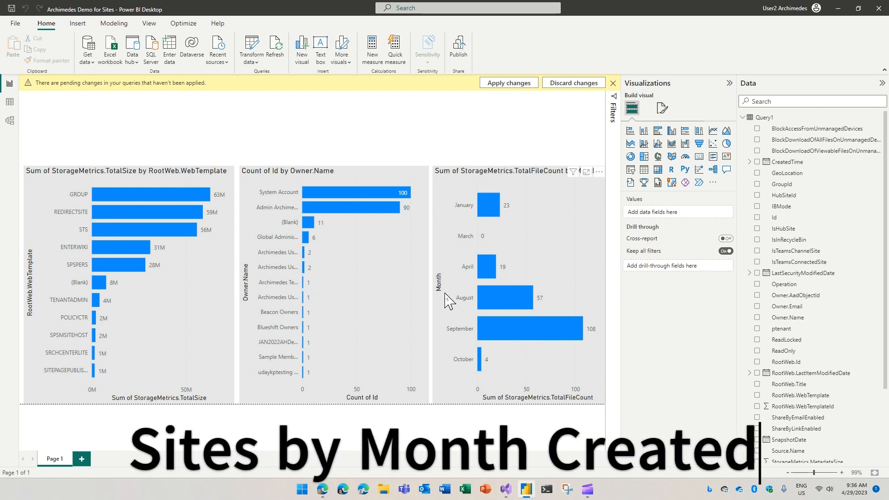
mouse_move(434, 302)
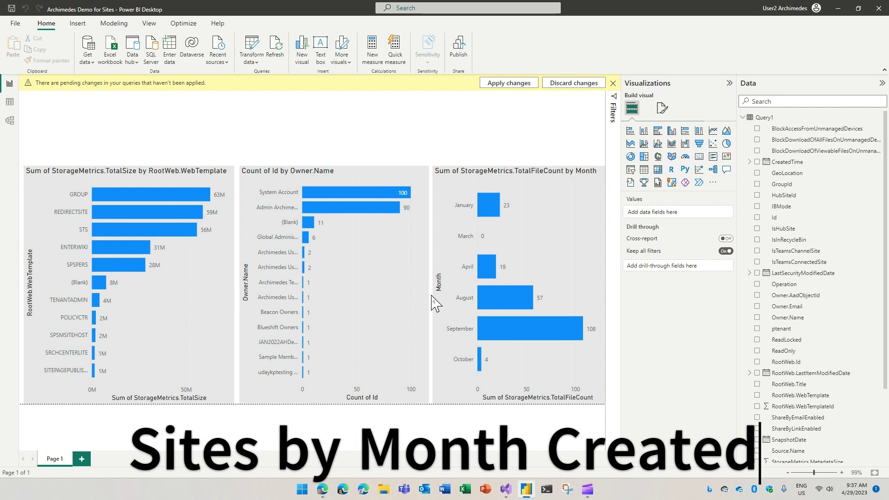
Step: Select the Count of Id by Owner.Name chart to view its axis fields
left_click(332, 250)
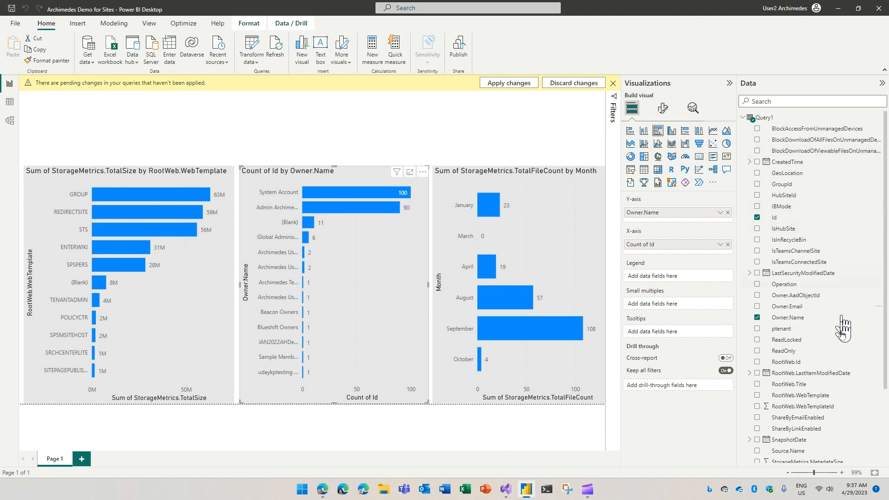
mouse_move(826, 272)
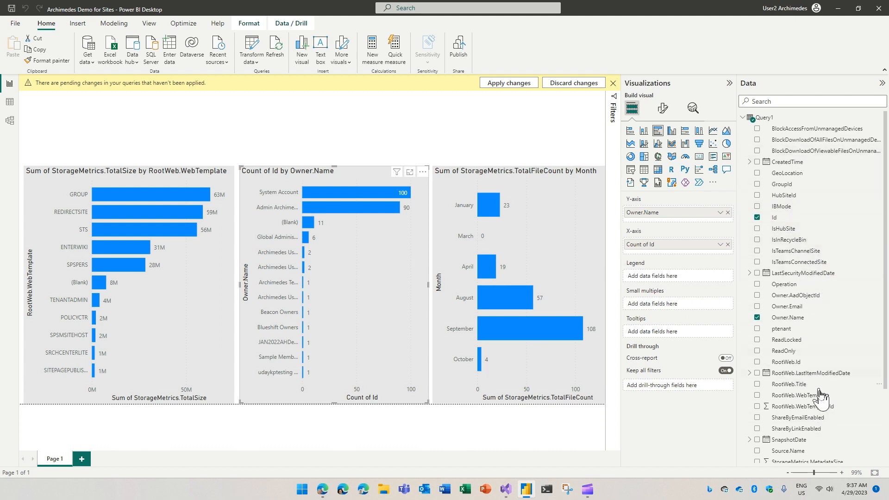
mouse_move(692, 237)
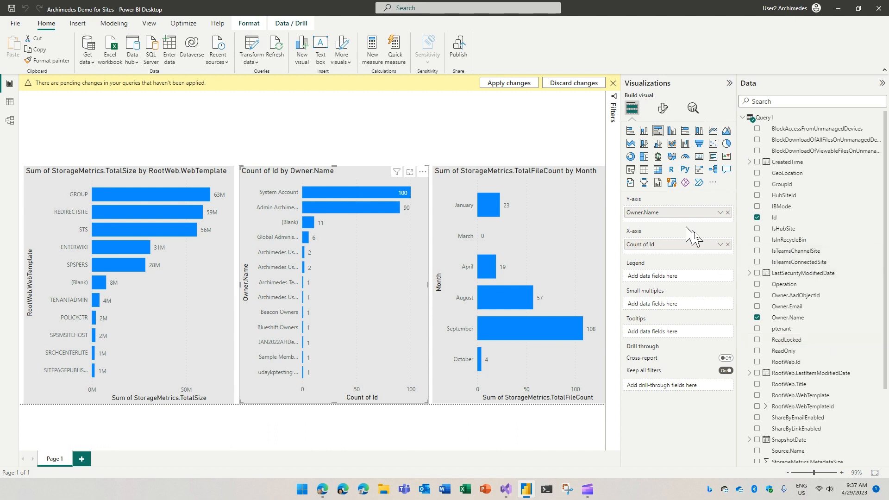
mouse_move(665, 233)
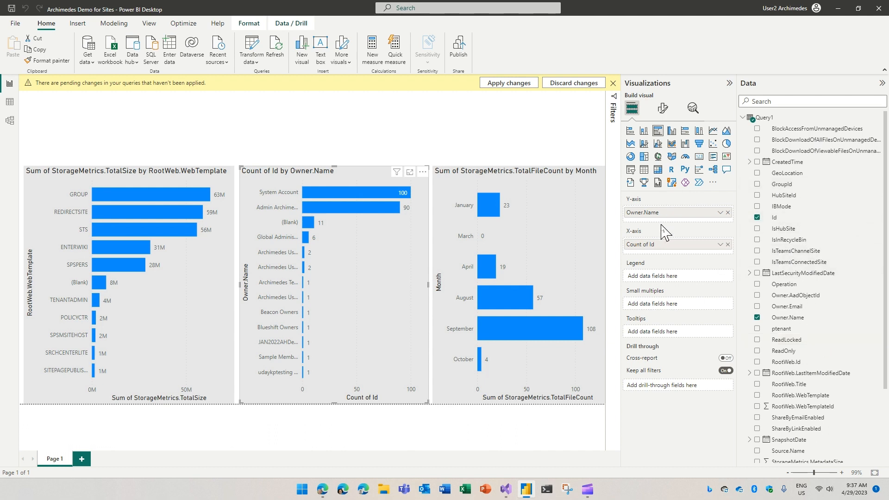
mouse_move(762, 117)
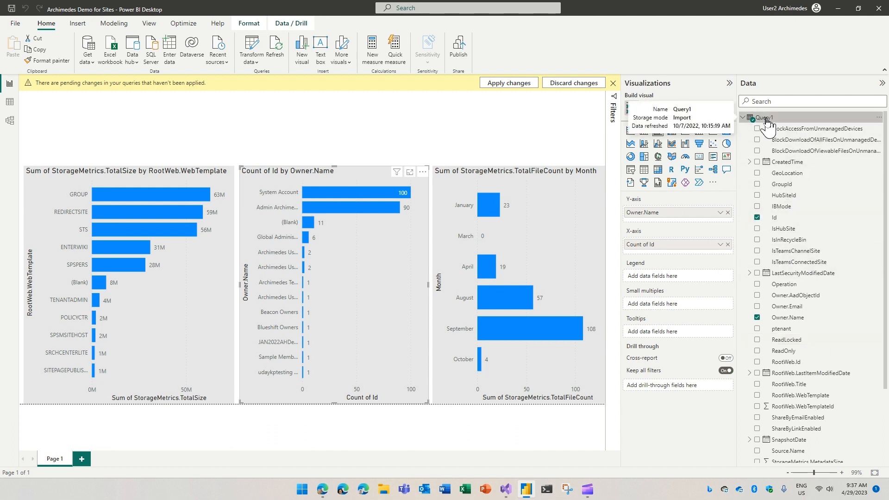
Step: Edit Query1 in Power Query and preview its Source step's two part-00000 JSON files
right_click(757, 117)
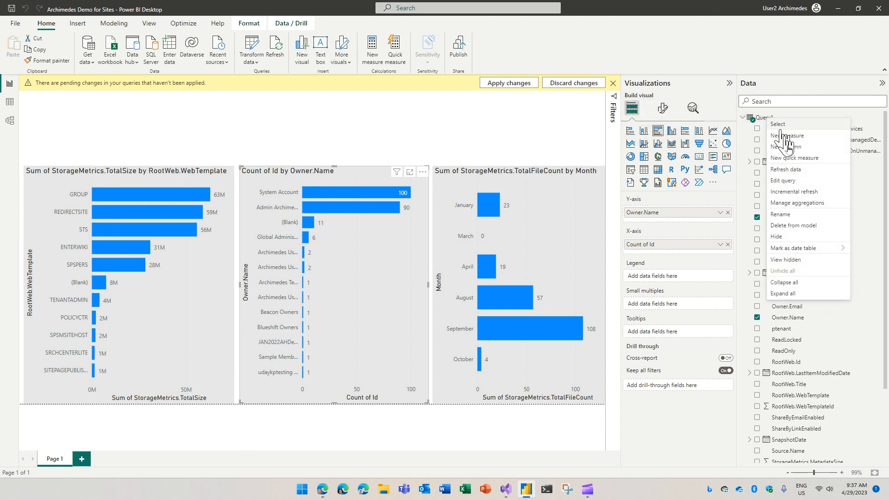
left_click(783, 180)
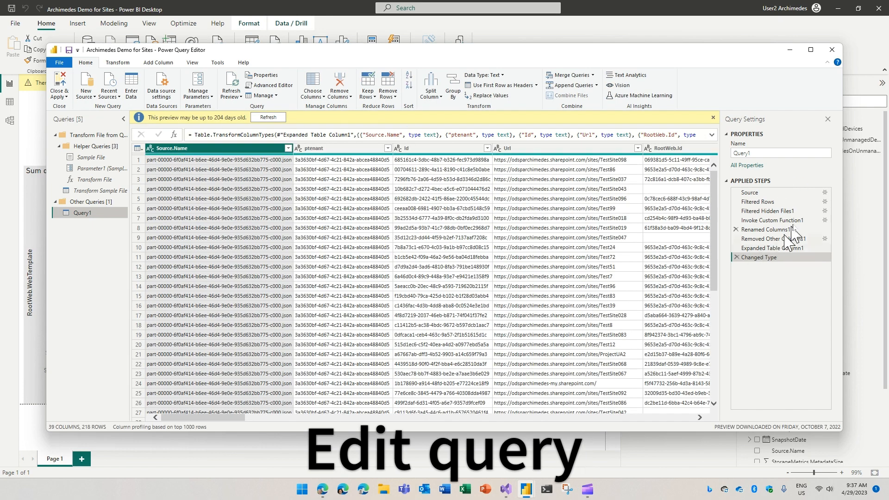
left_click(749, 192)
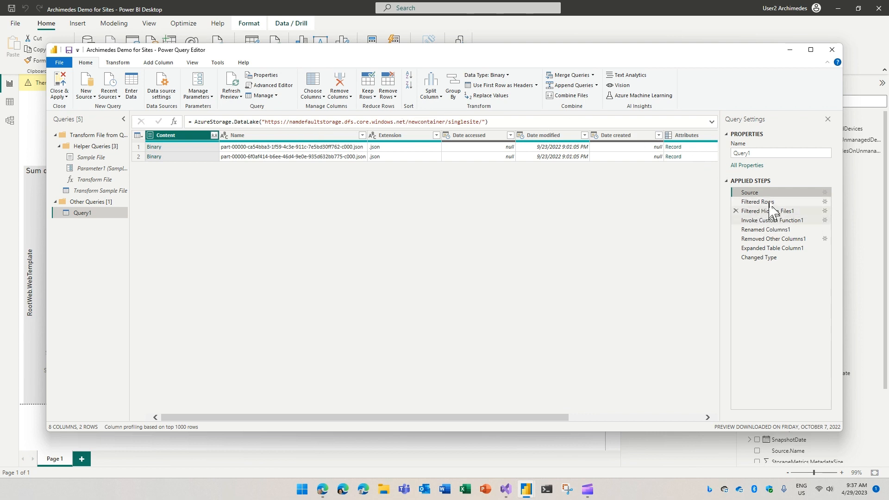
mouse_move(791, 342)
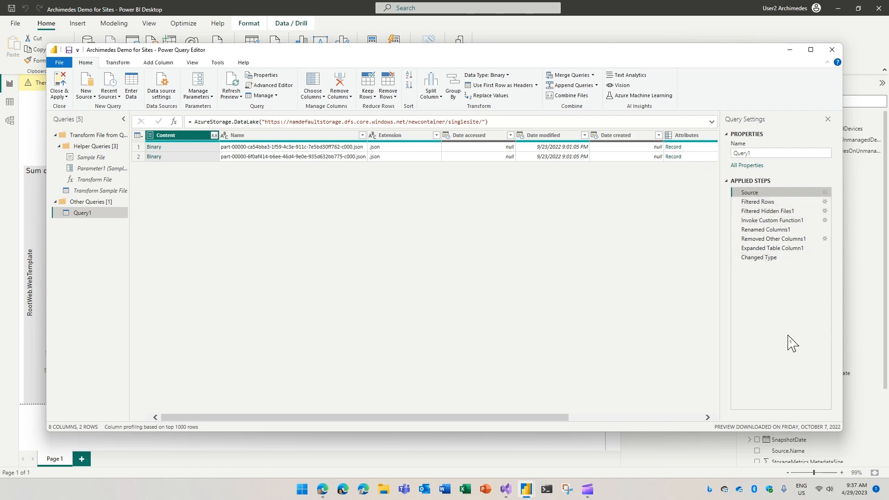
mouse_move(842, 144)
type("Summa")
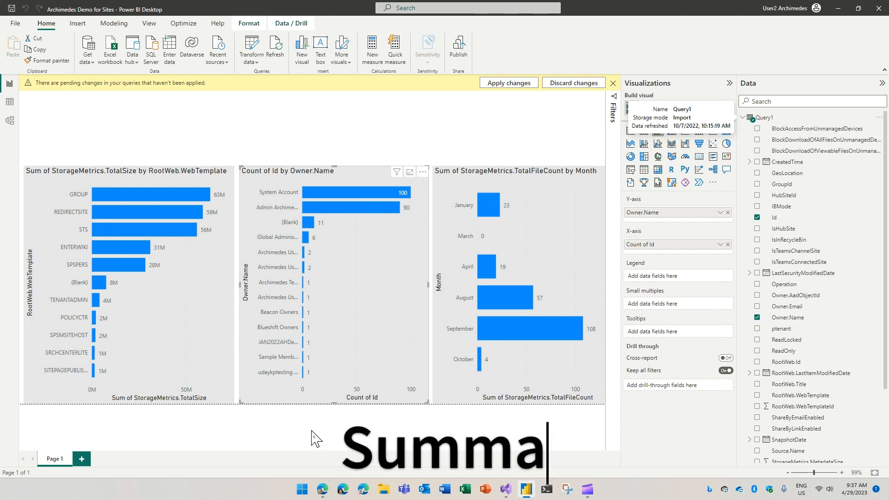
Step: Close the Power Query Editor to return to the three-chart report
type("ry")
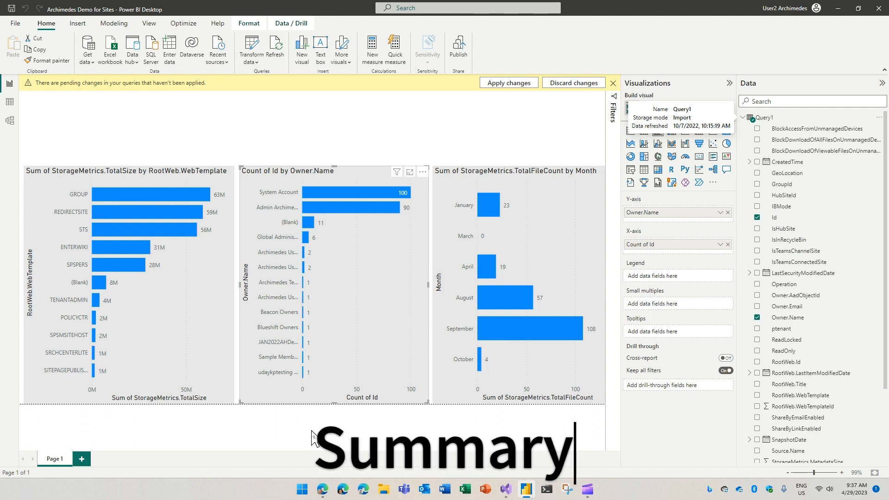